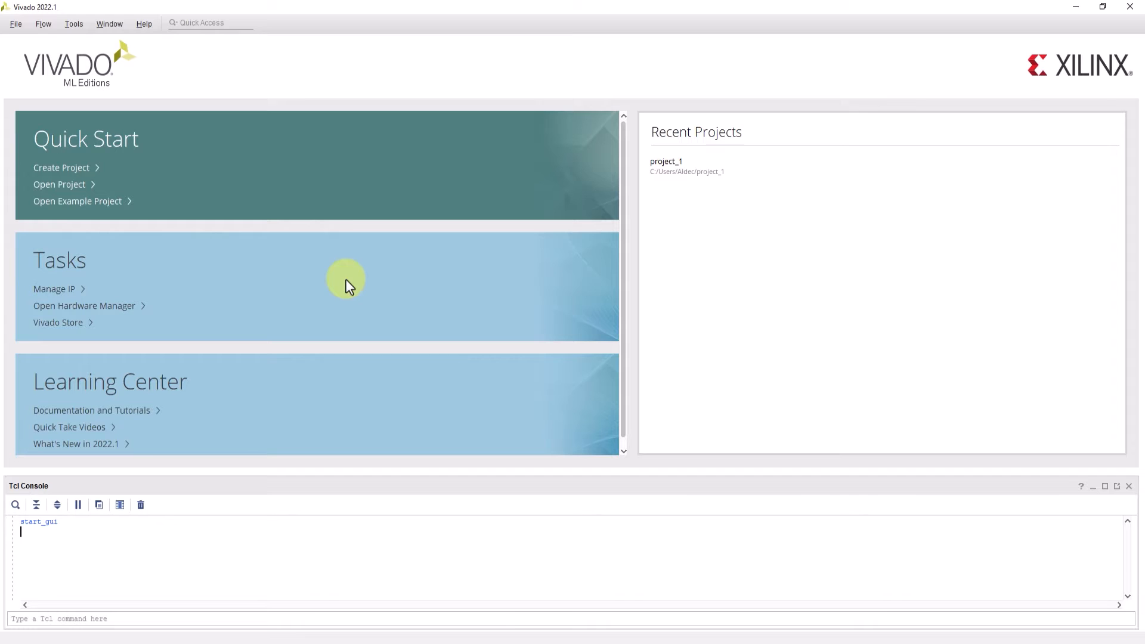
pyautogui.moveTo(101, 93)
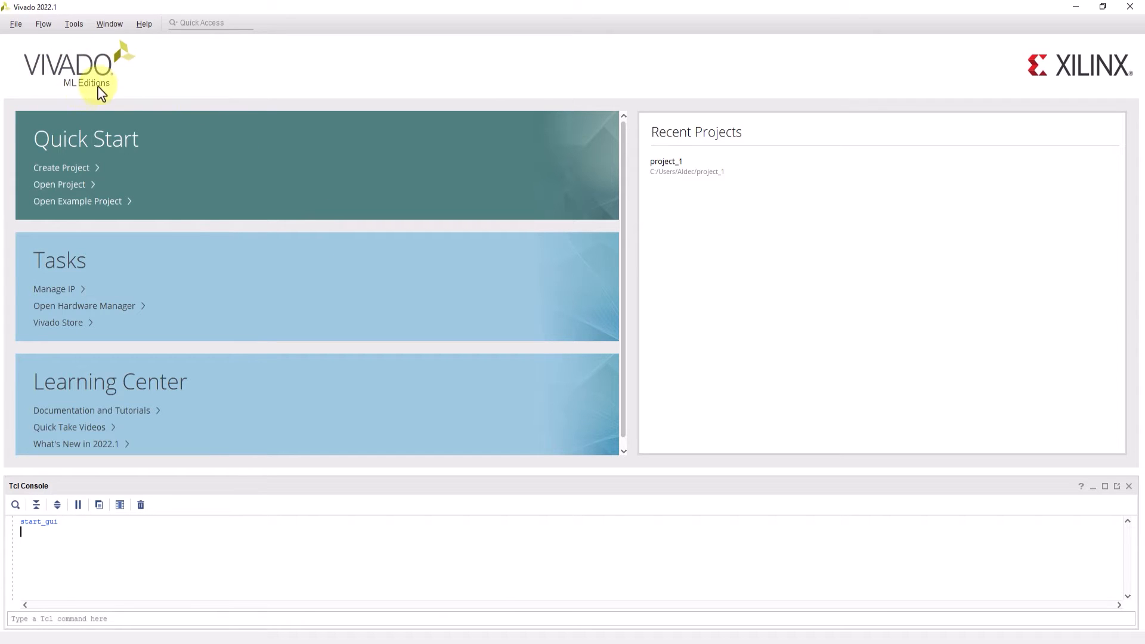
pyautogui.moveTo(55, 20)
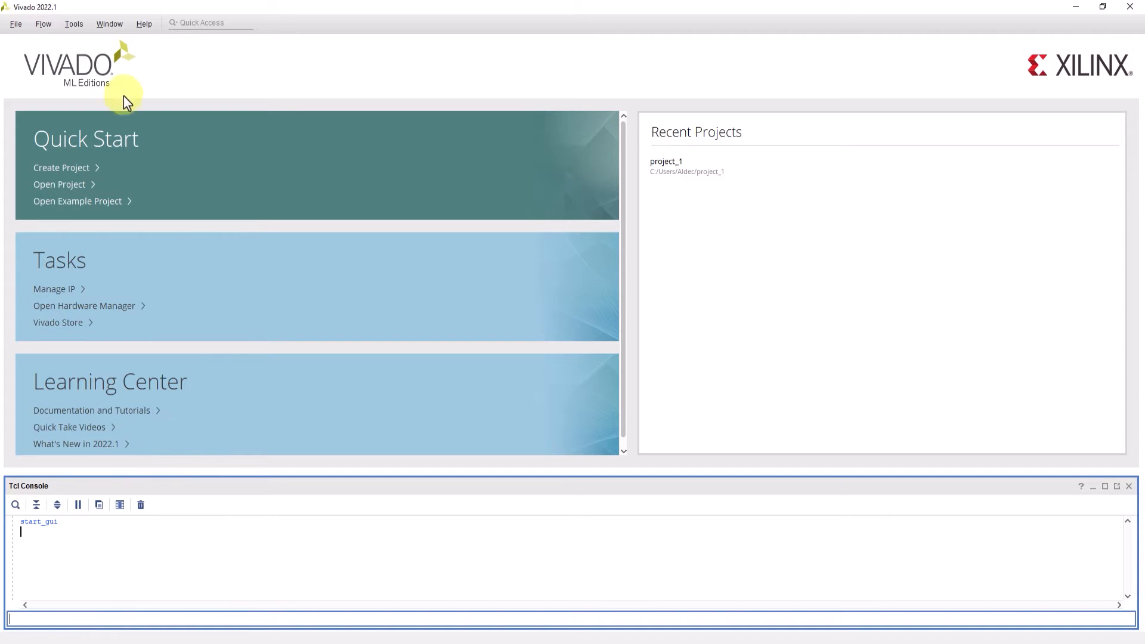
# Bring up the Tools menu, dismiss it, and show it again on the start page.
pyautogui.click(74, 23)
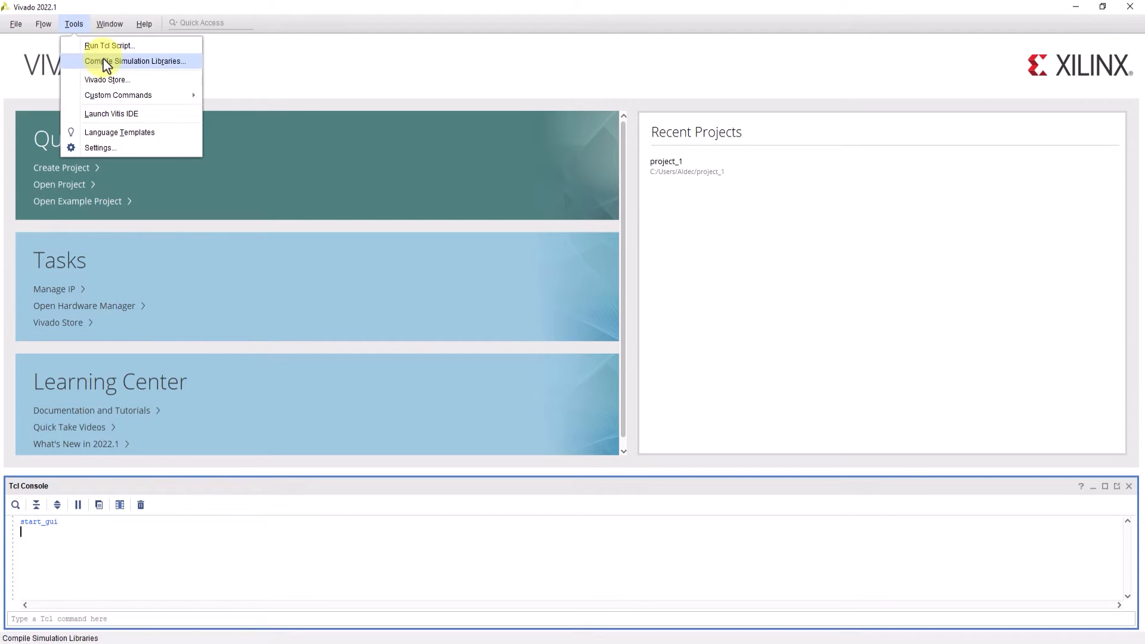
pyautogui.click(249, 96)
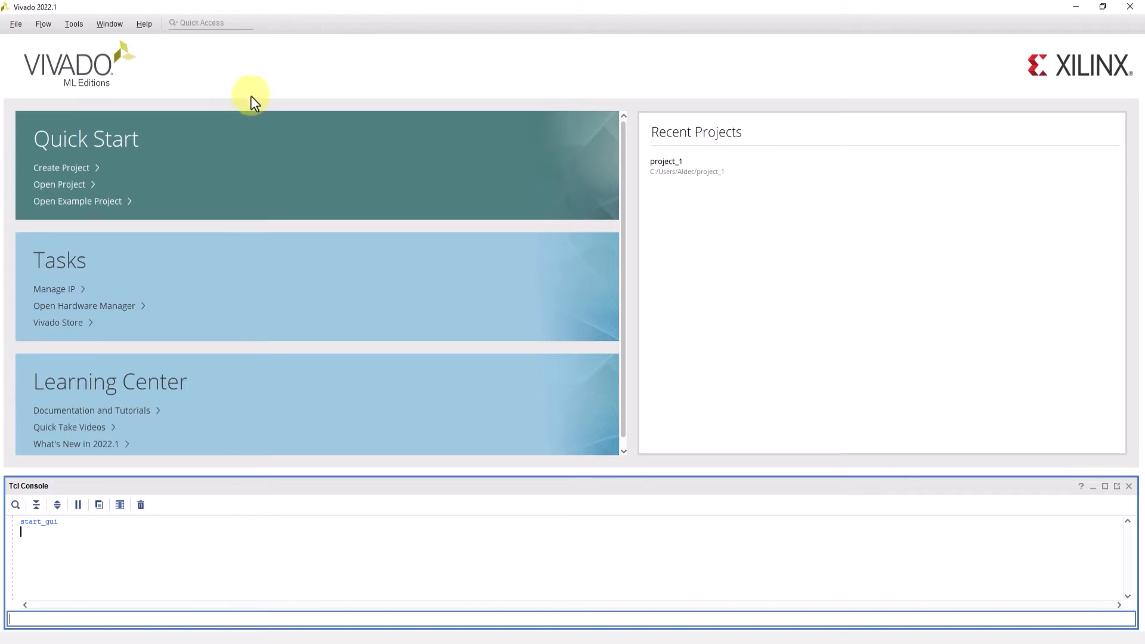
pyautogui.moveTo(258, 130)
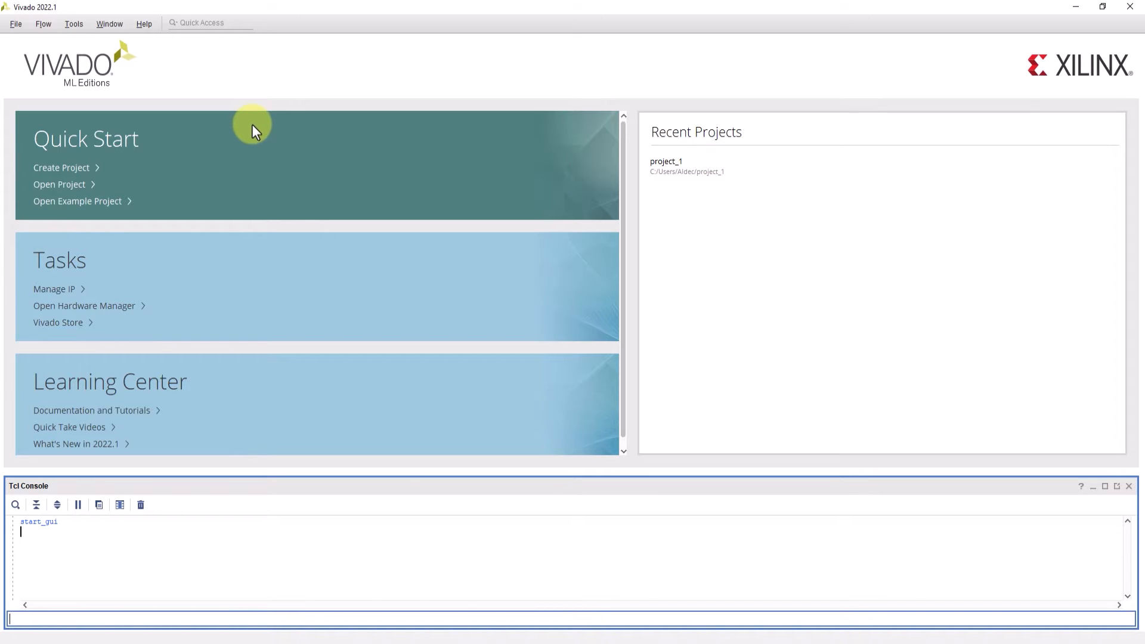
pyautogui.click(73, 22)
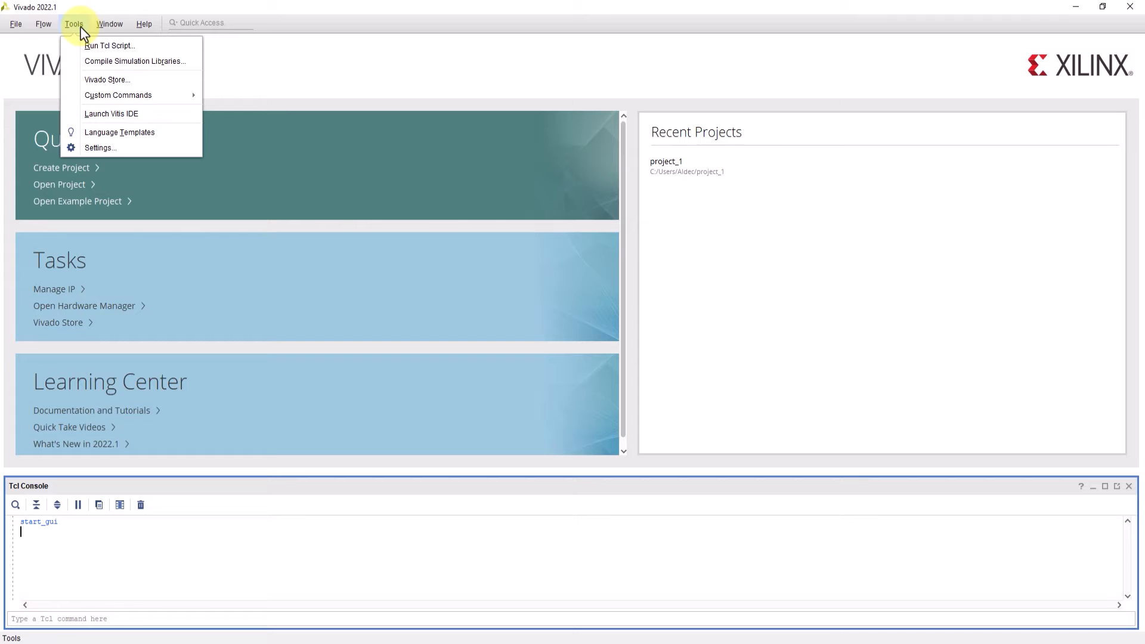
# Begin Compile Simulation Libraries for Active-HDL Simulator with all device families accepted.
pyautogui.click(133, 61)
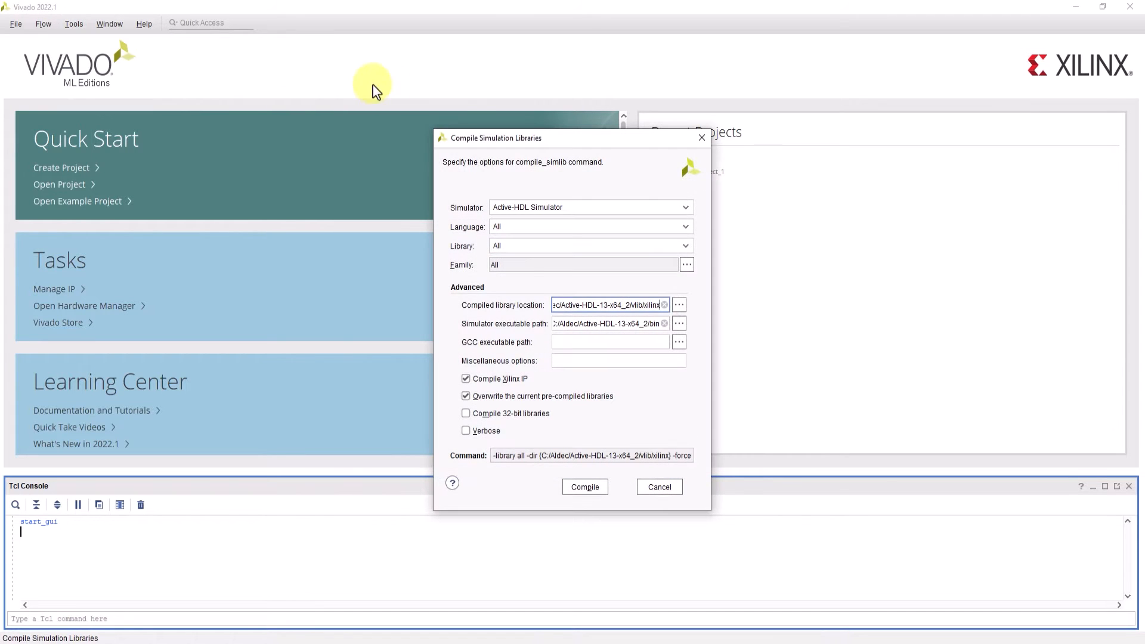
pyautogui.moveTo(530, 155)
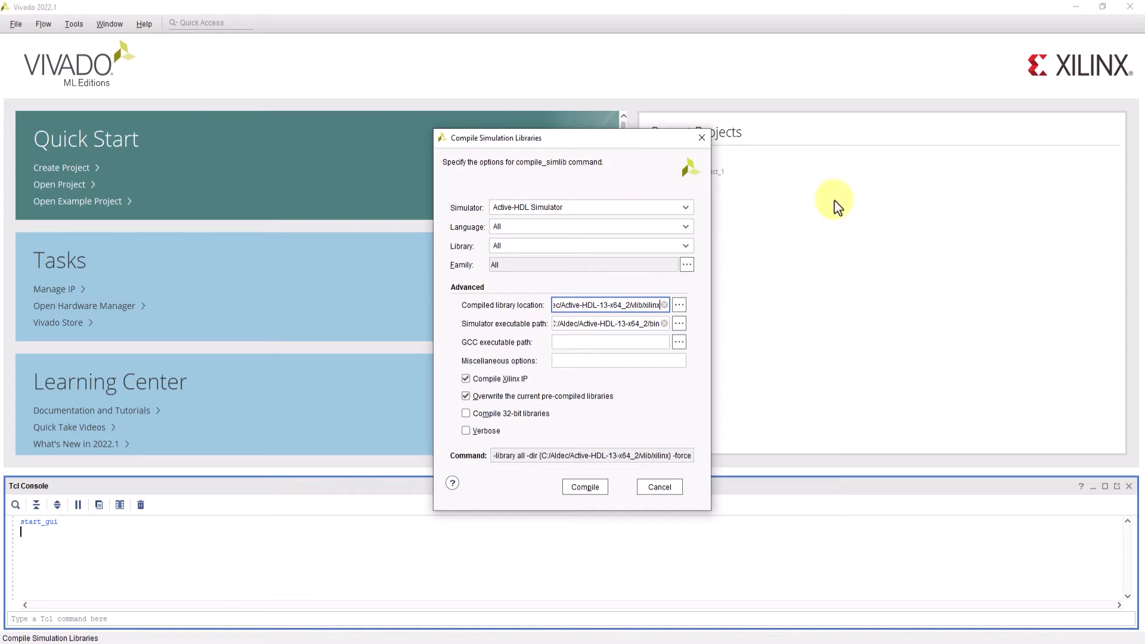
pyautogui.moveTo(675, 176)
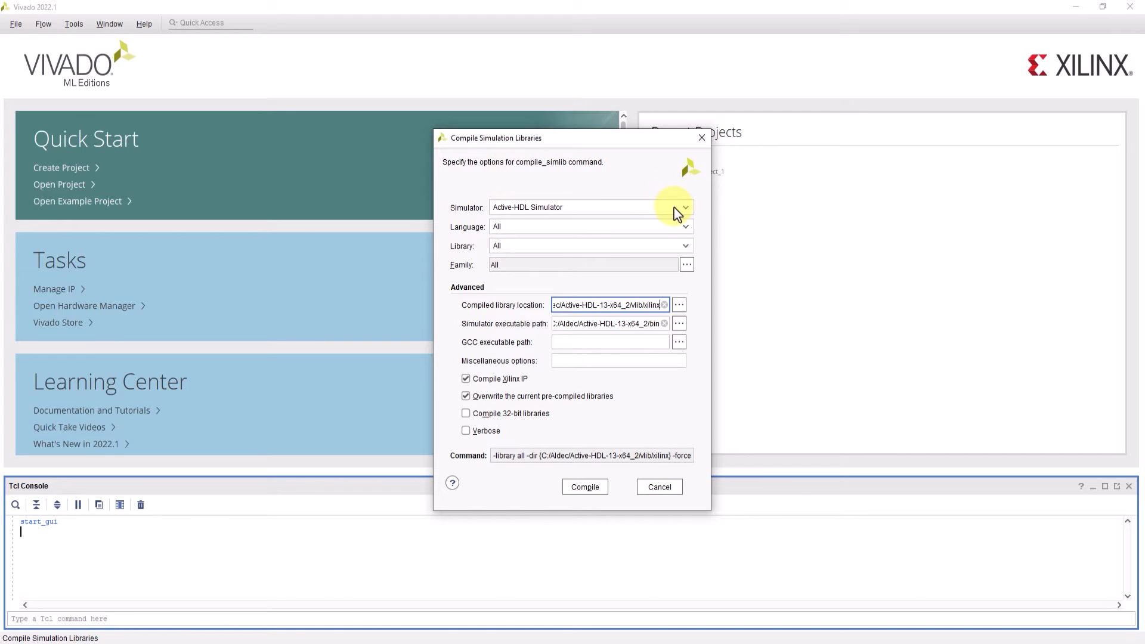
pyautogui.click(684, 207)
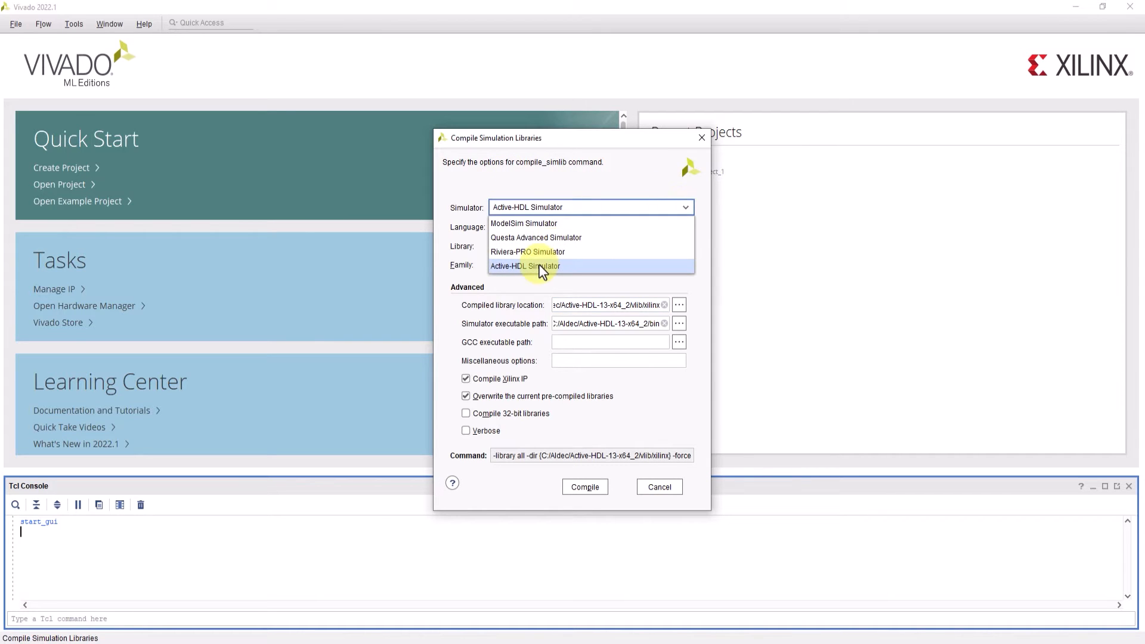
pyautogui.click(524, 266)
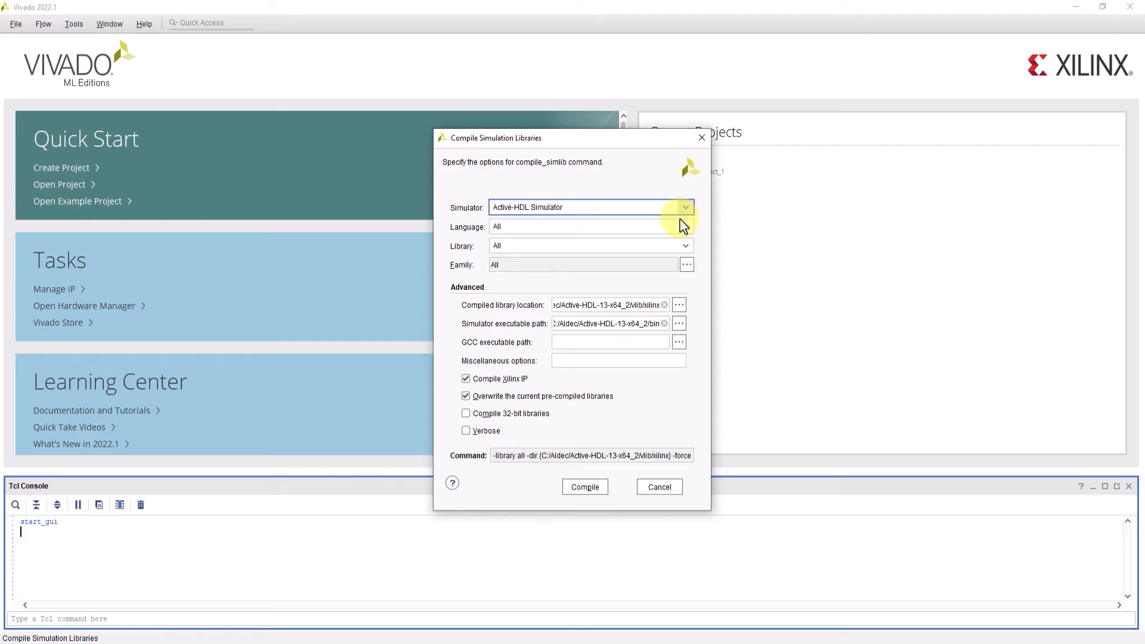
pyautogui.click(684, 245)
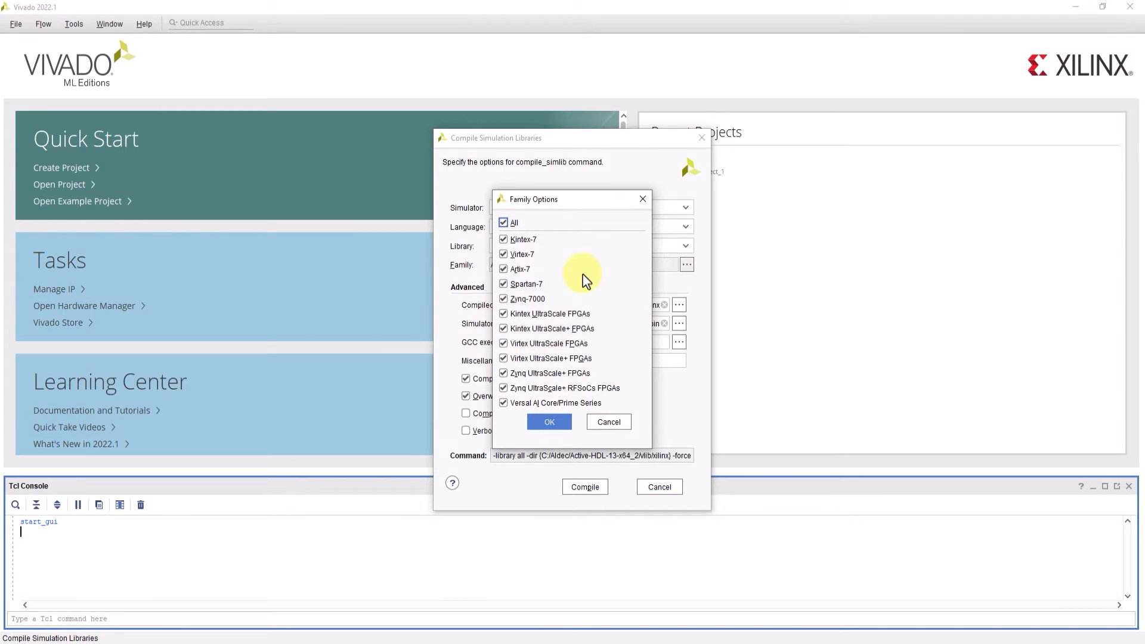
pyautogui.click(548, 422)
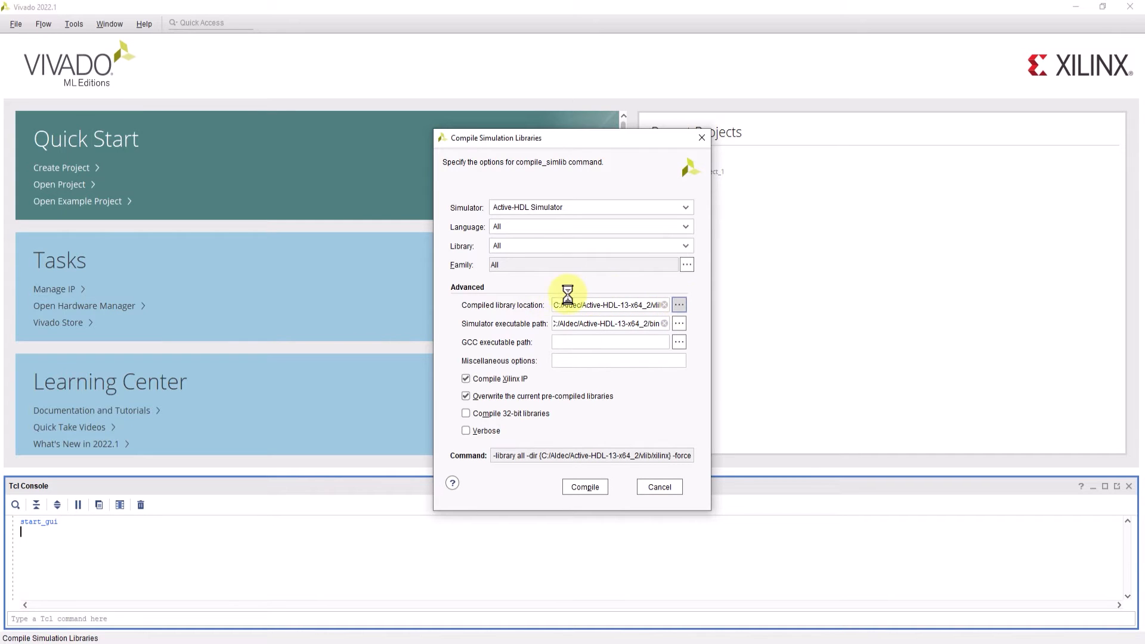
# Set compiled library location to vlib/xilinx and simulator executable path to the Active-HDL bin folder.
pyautogui.click(678, 304)
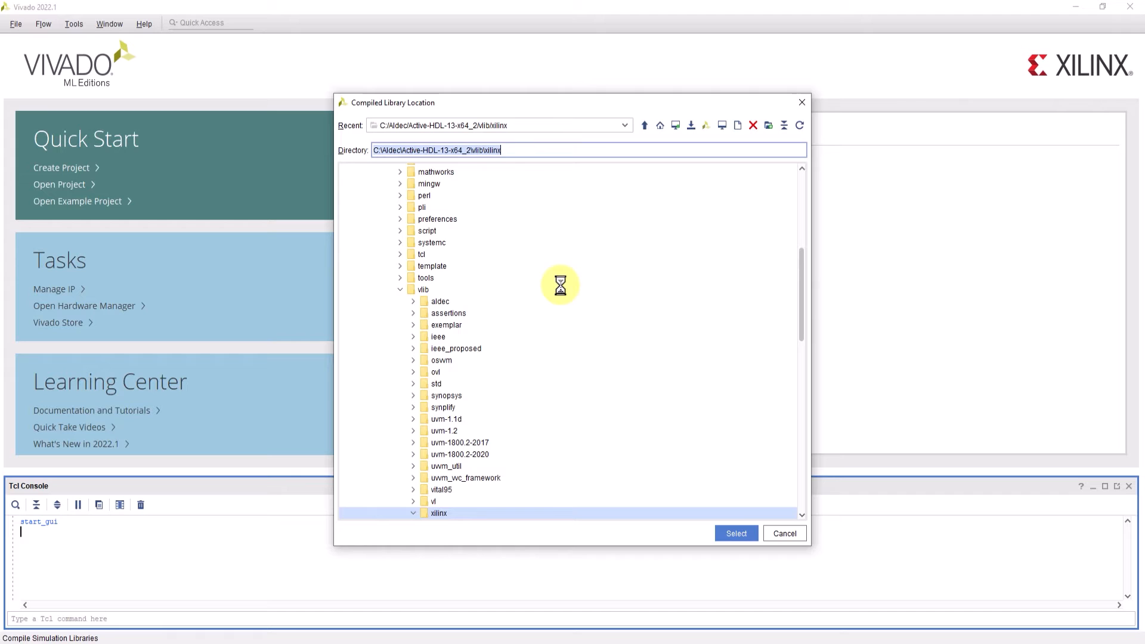
pyautogui.click(736, 533)
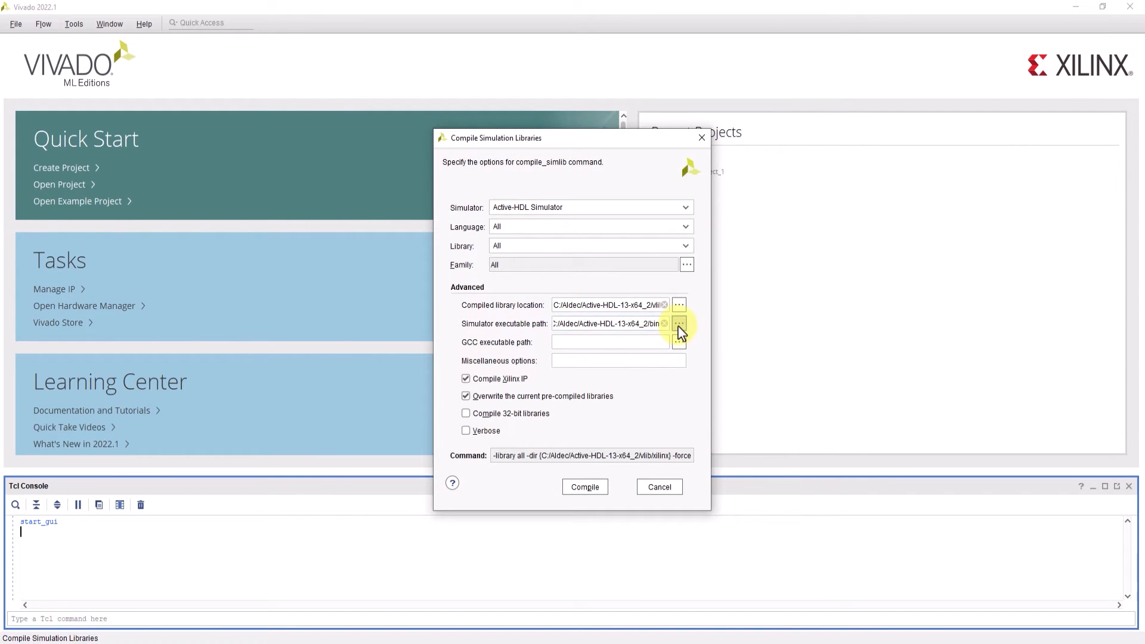
pyautogui.click(678, 324)
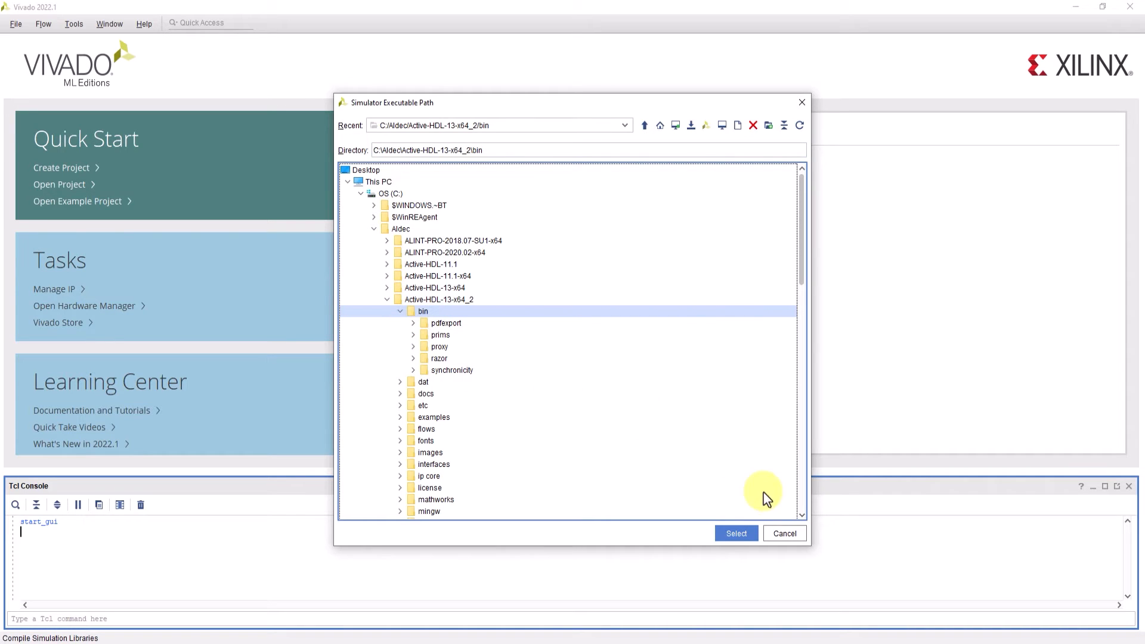
pyautogui.click(736, 533)
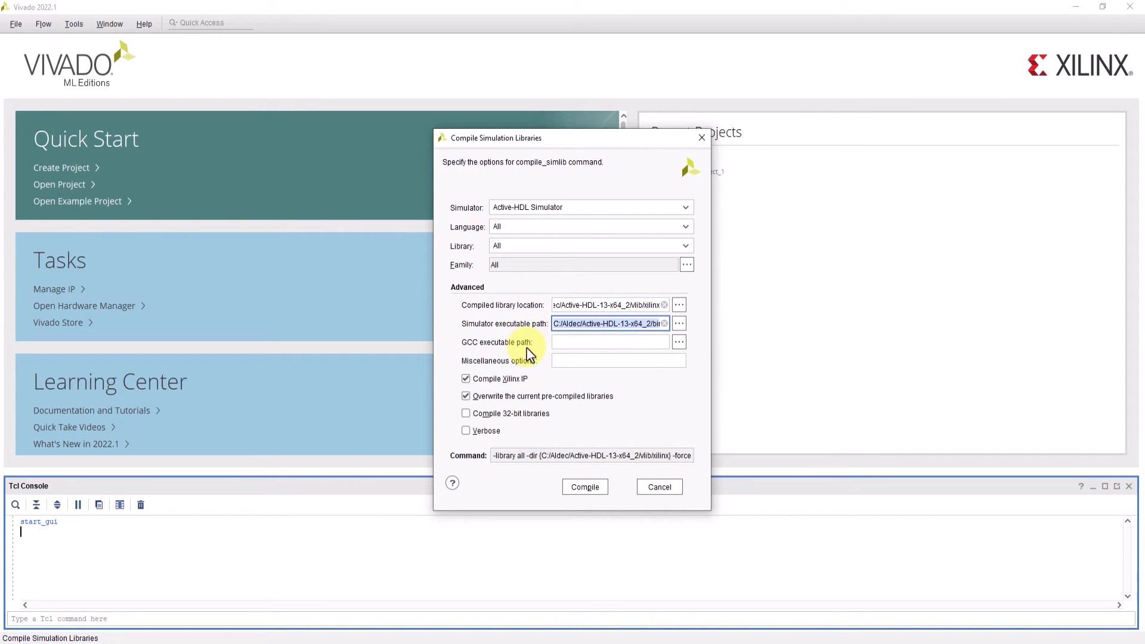
pyautogui.moveTo(532, 348)
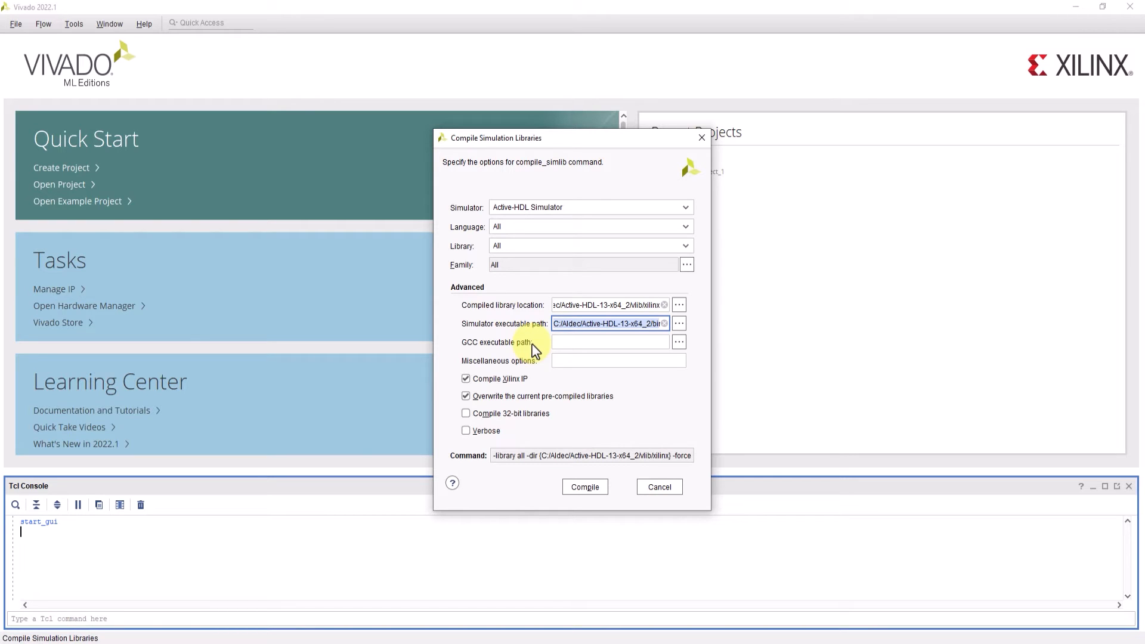
# Leave Compile Xilinx IP and Overwrite pre-compiled libraries both enabled after toggling them.
pyautogui.click(465, 379)
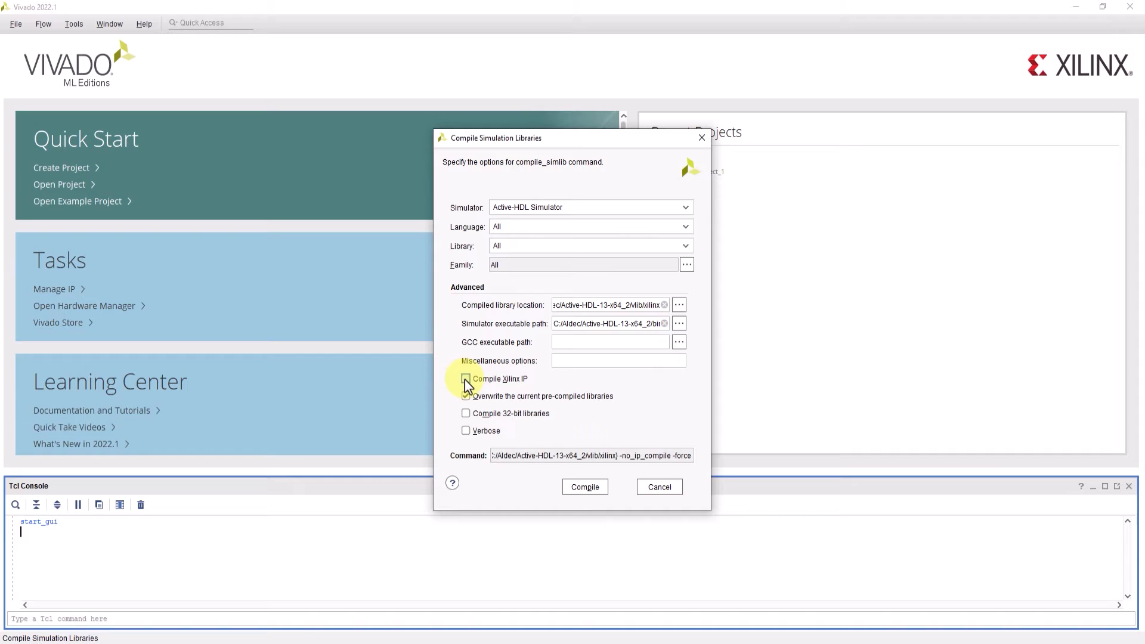
pyautogui.click(465, 379)
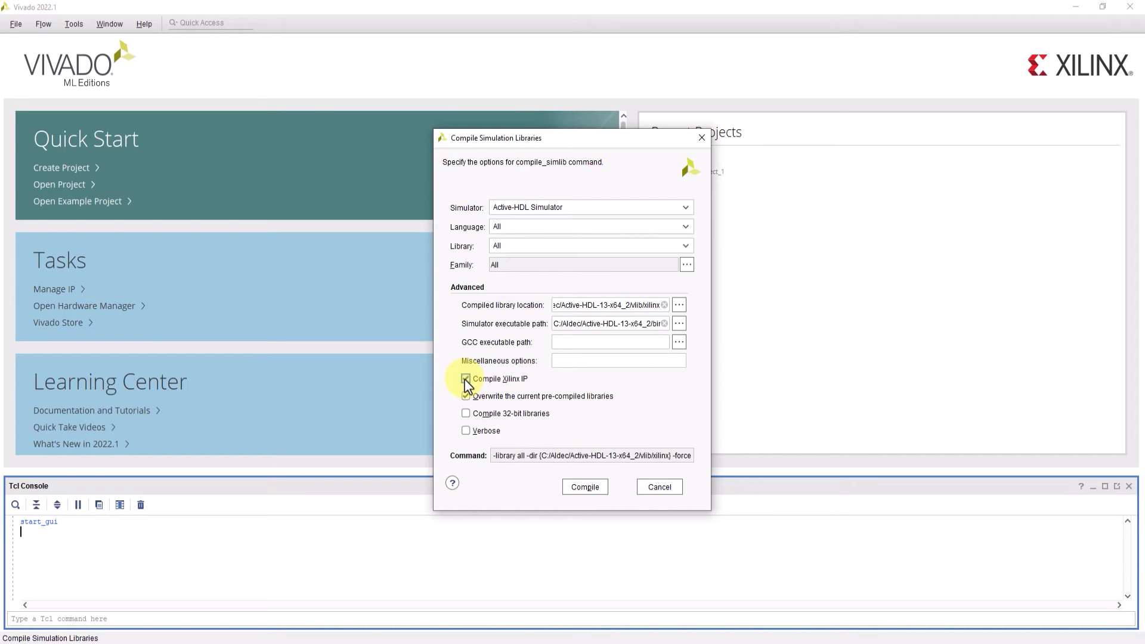
pyautogui.click(466, 379)
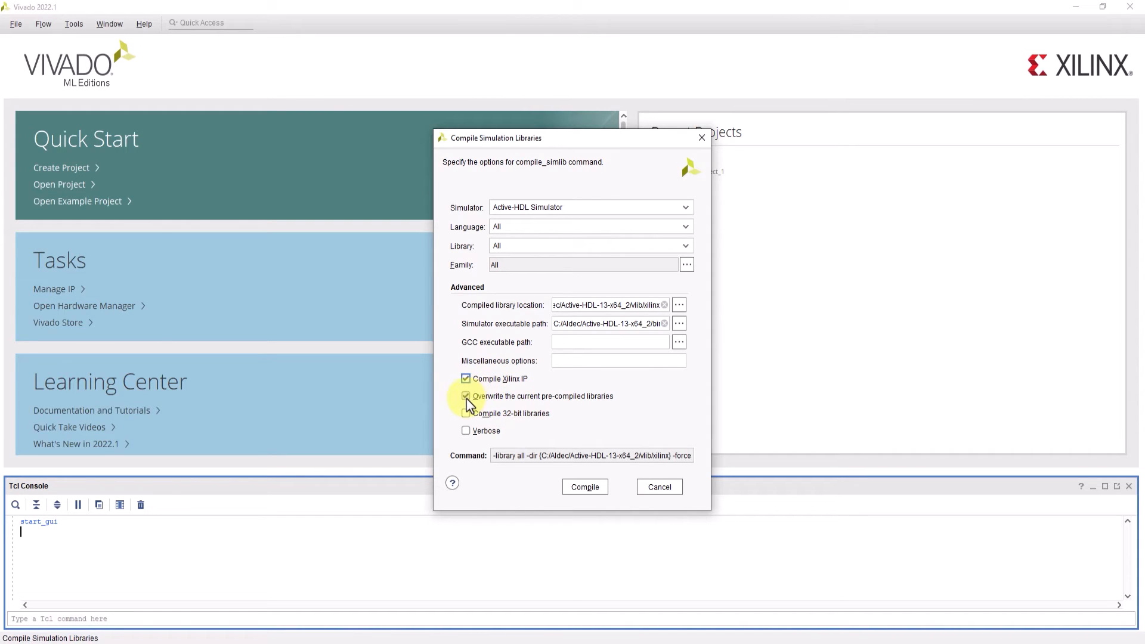
pyautogui.click(465, 396)
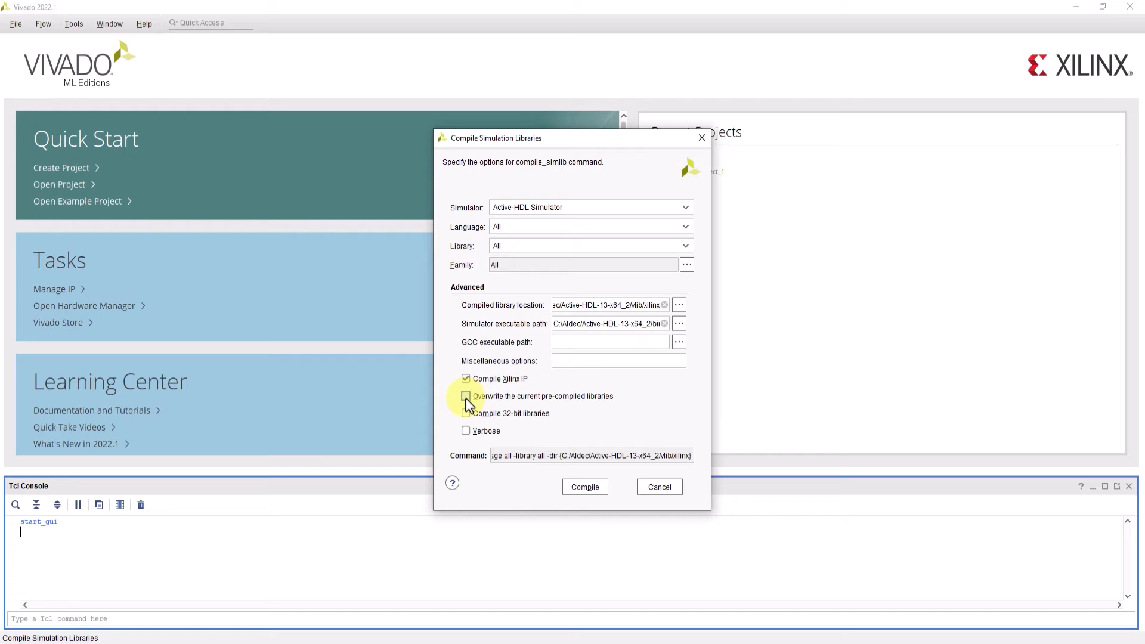
pyautogui.click(465, 396)
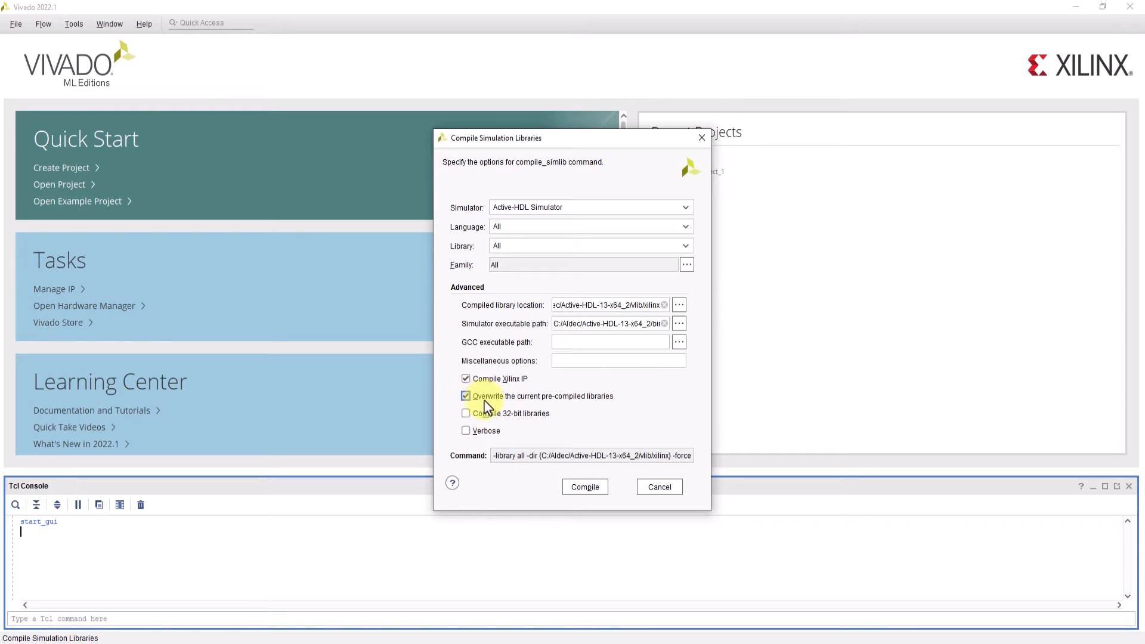
# Start compiling the simulation libraries and let it run in the background.
pyautogui.click(584, 487)
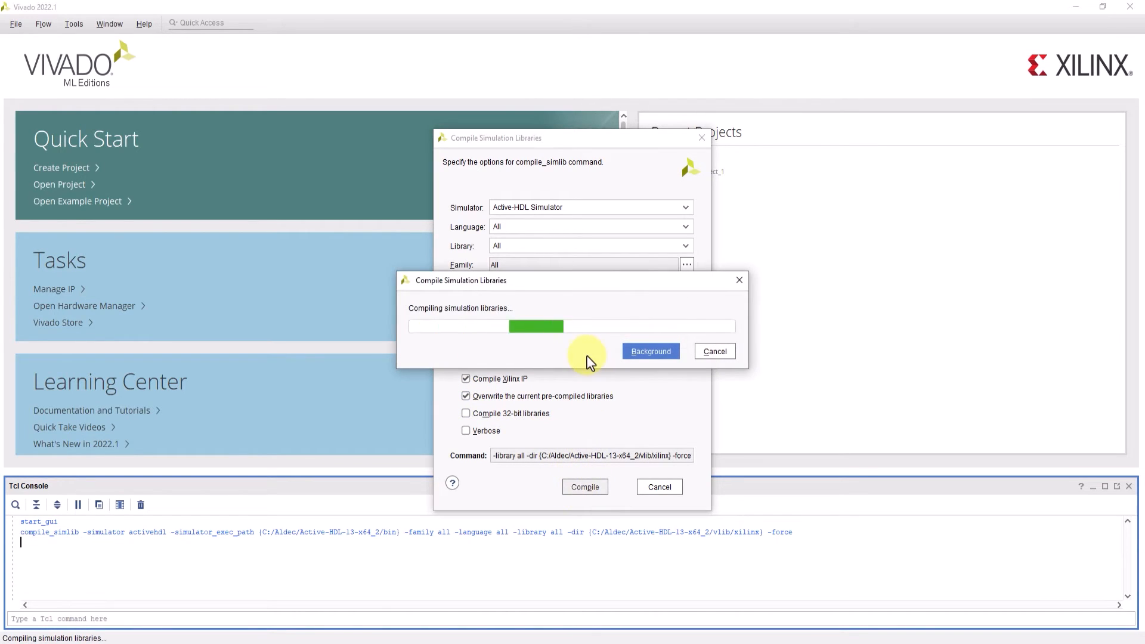
pyautogui.click(651, 350)
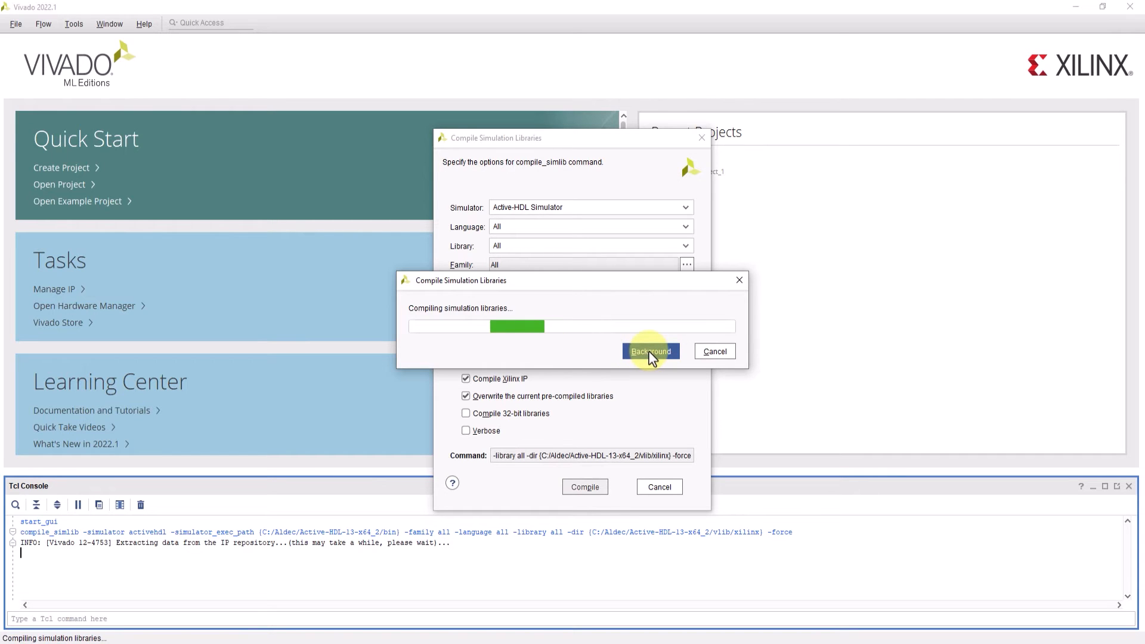
pyautogui.click(651, 351)
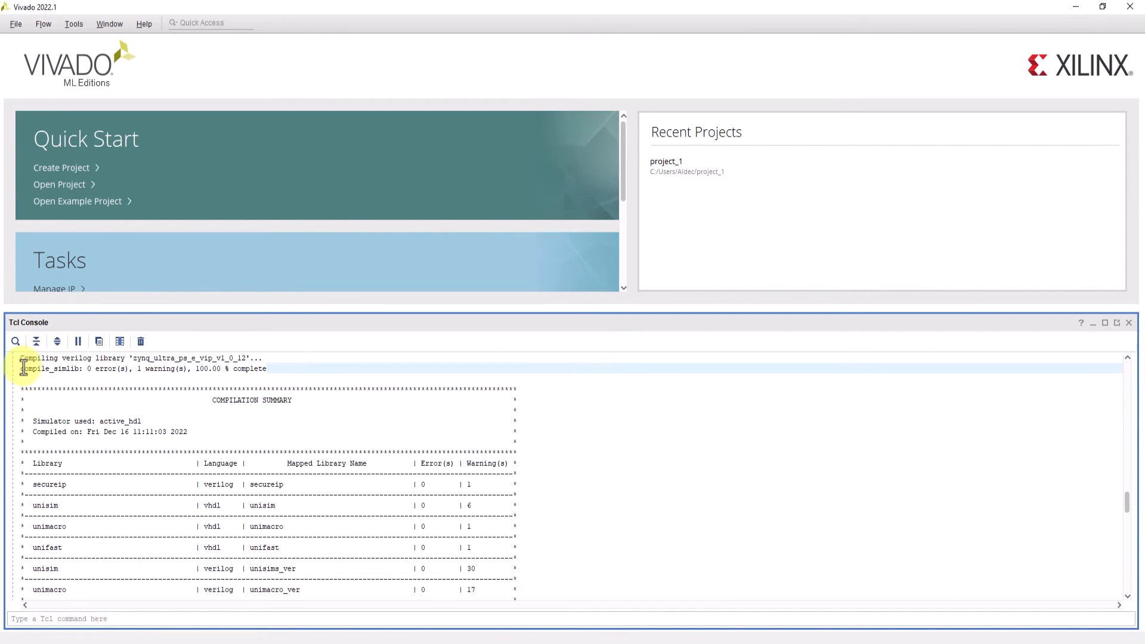
pyautogui.scroll(-3)
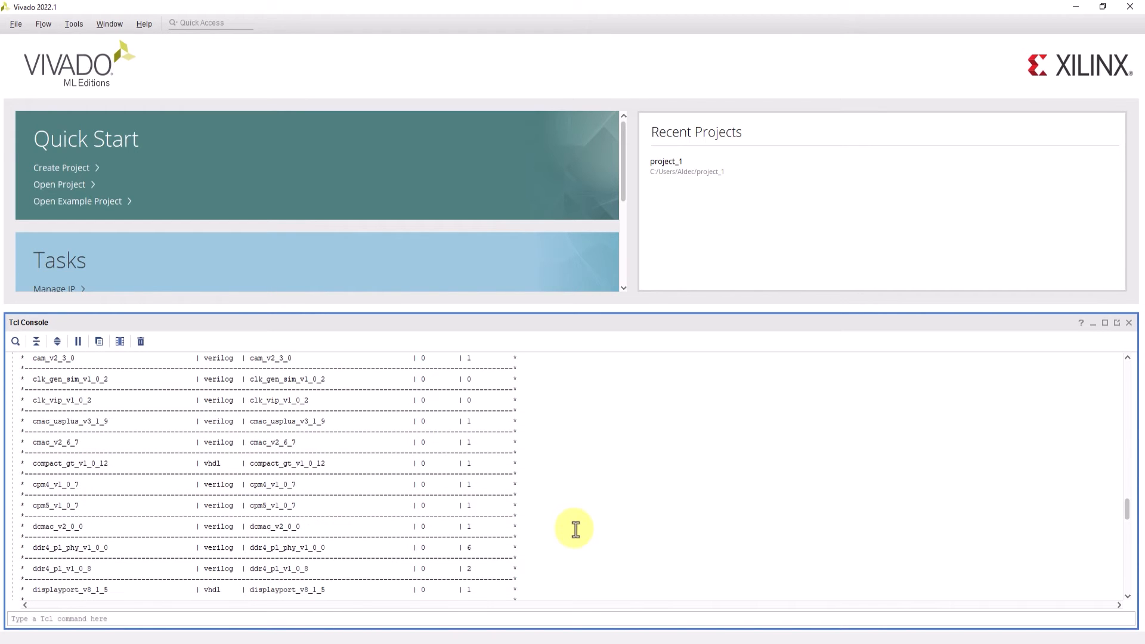
pyautogui.moveTo(1092, 523)
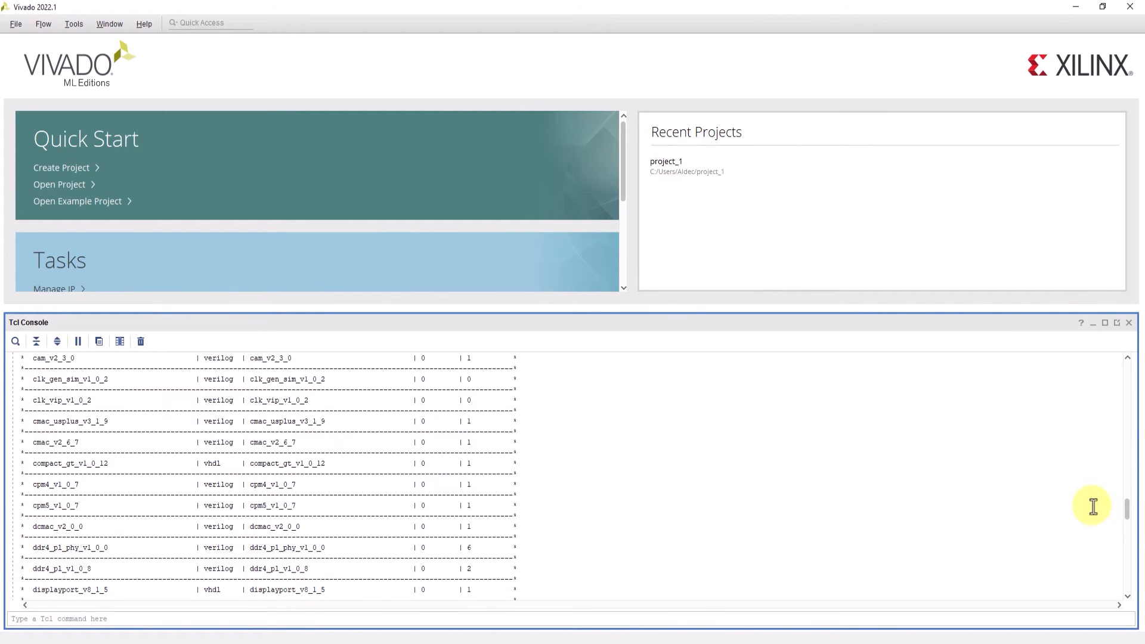
pyautogui.moveTo(645, 553)
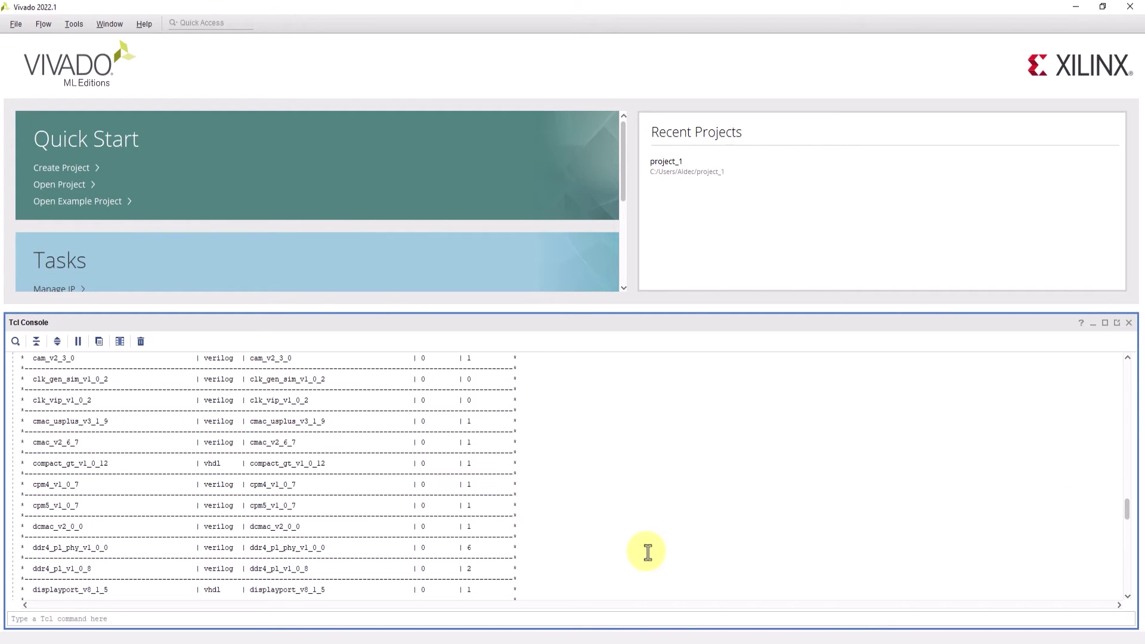
# Enter compile_simlib -simulator activehdl with exec path, all families/languages/libraries, -dir and -force in the Tcl console.
pyautogui.click(261, 629)
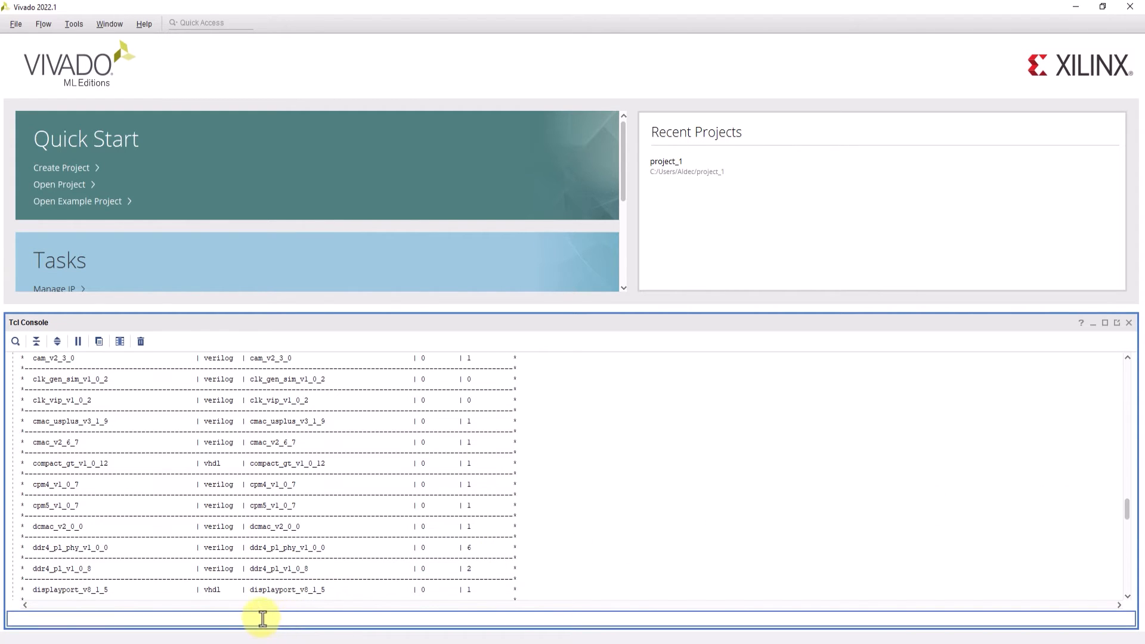
pyautogui.moveTo(133, 614)
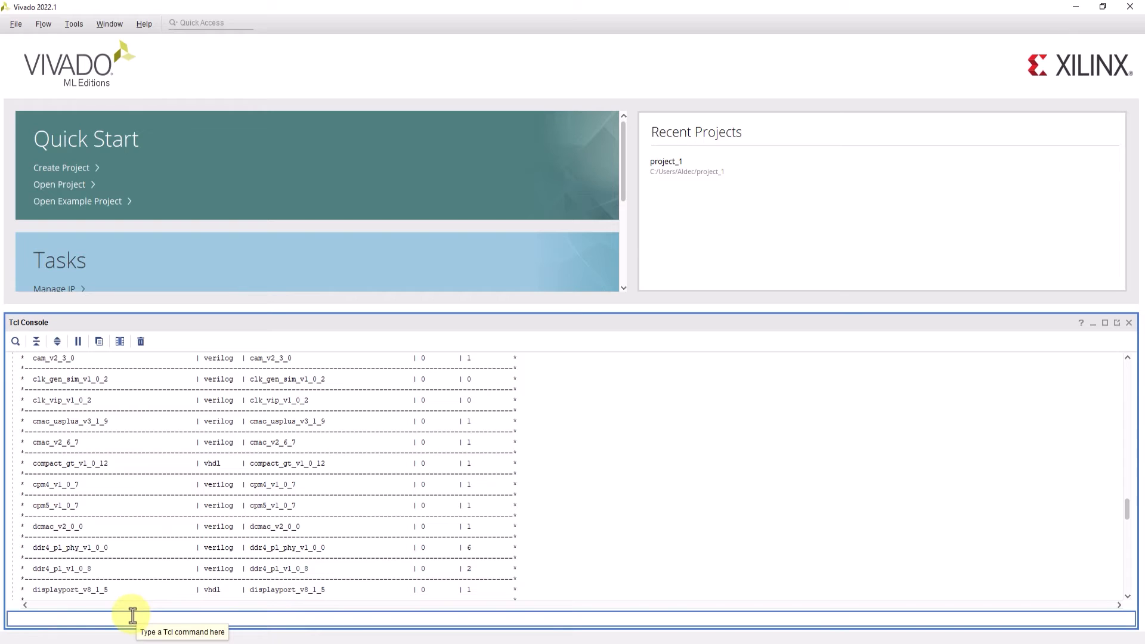
pyautogui.moveTo(125, 624)
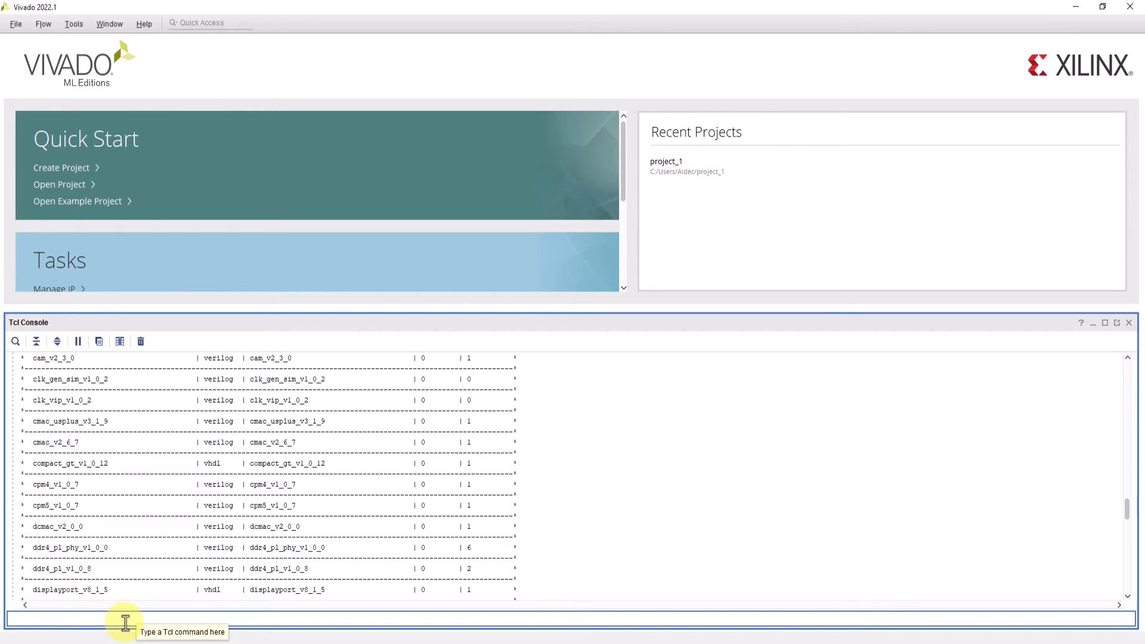
pyautogui.write('compile_simlib -simulator activehdl -simulator_exec_path {C:/Aldec/Active-HDL-13-x64_2/bin} -family all -language all -library all -dir {C:/Aldec/Active-HDL-13-x64_2/vlib/xilinx}')
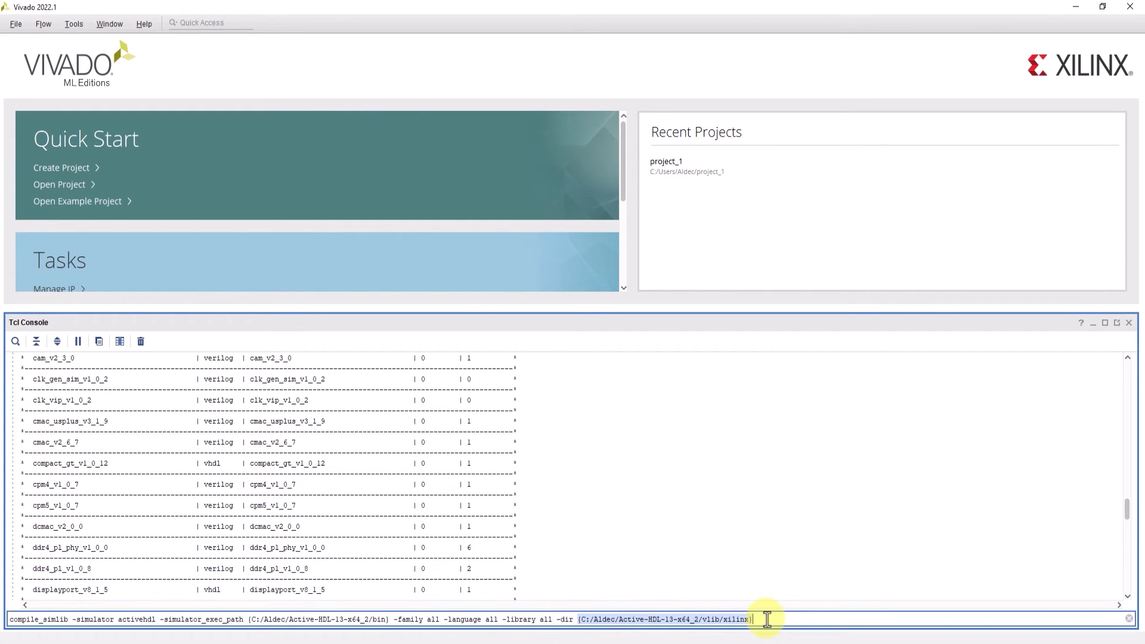
pyautogui.write('-f')
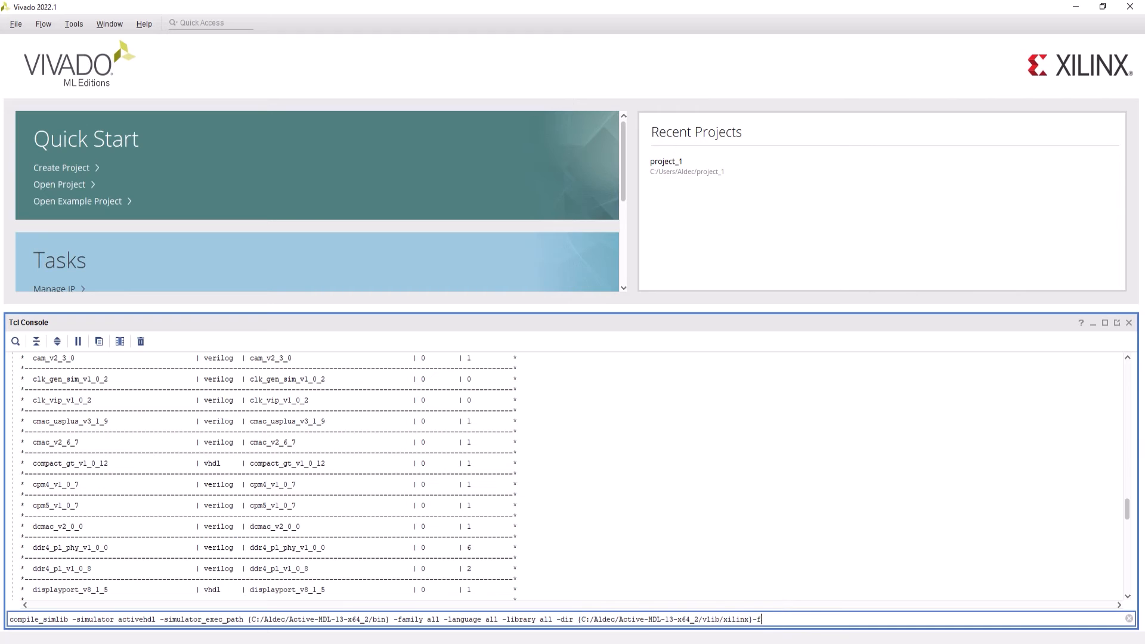
pyautogui.write('orce')
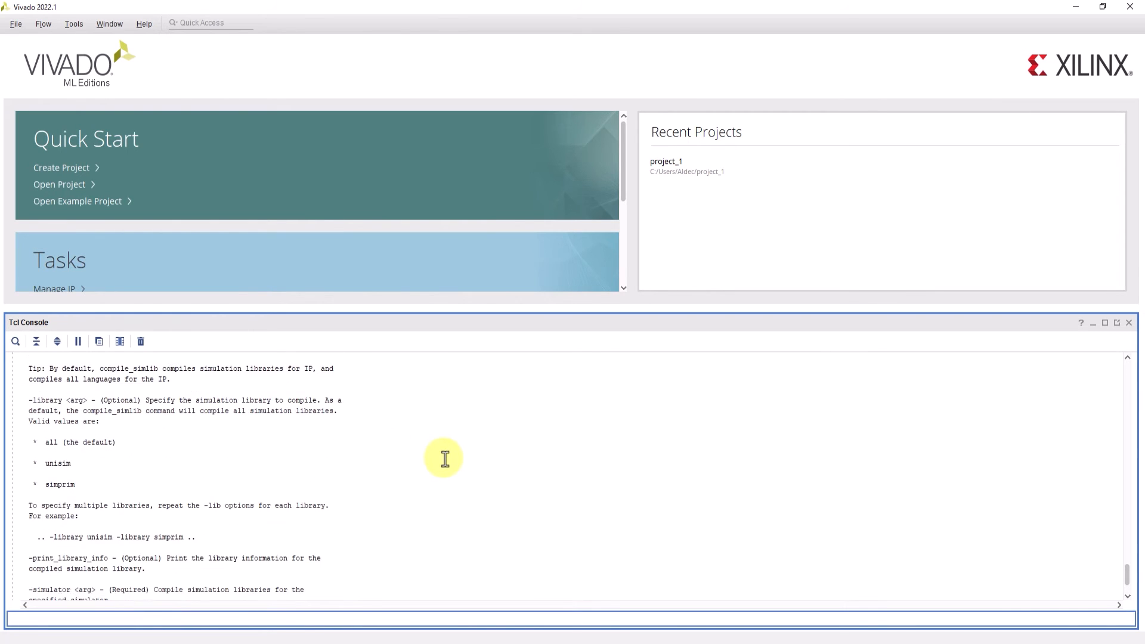
# Scroll the compile_simlib help to see the list of supported simulators.
pyautogui.scroll(-3)
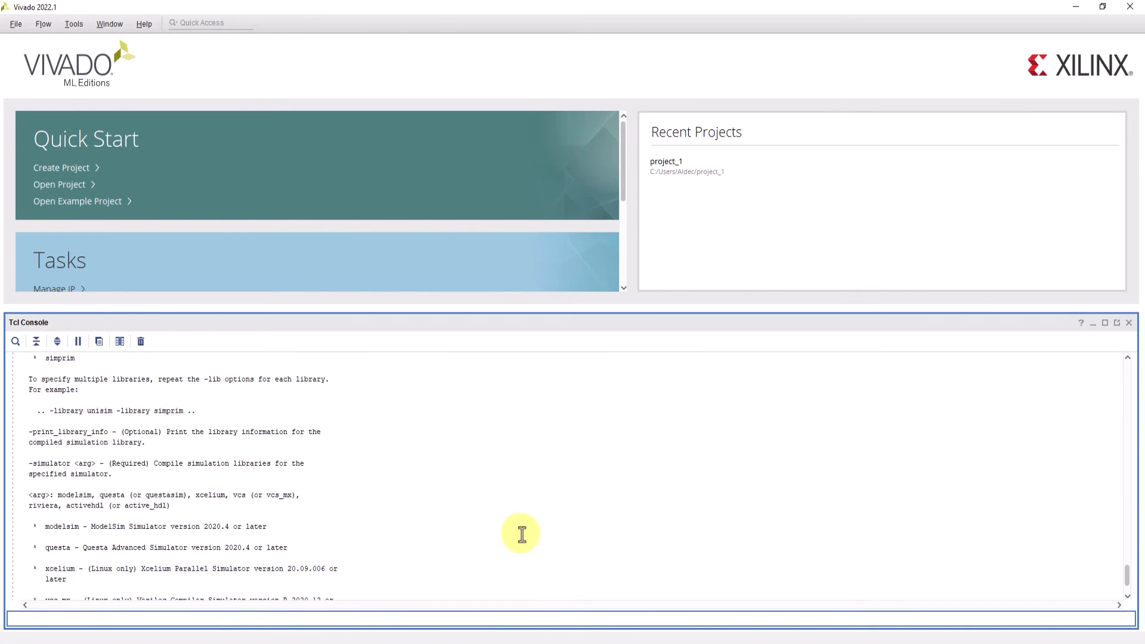
pyautogui.moveTo(525, 528)
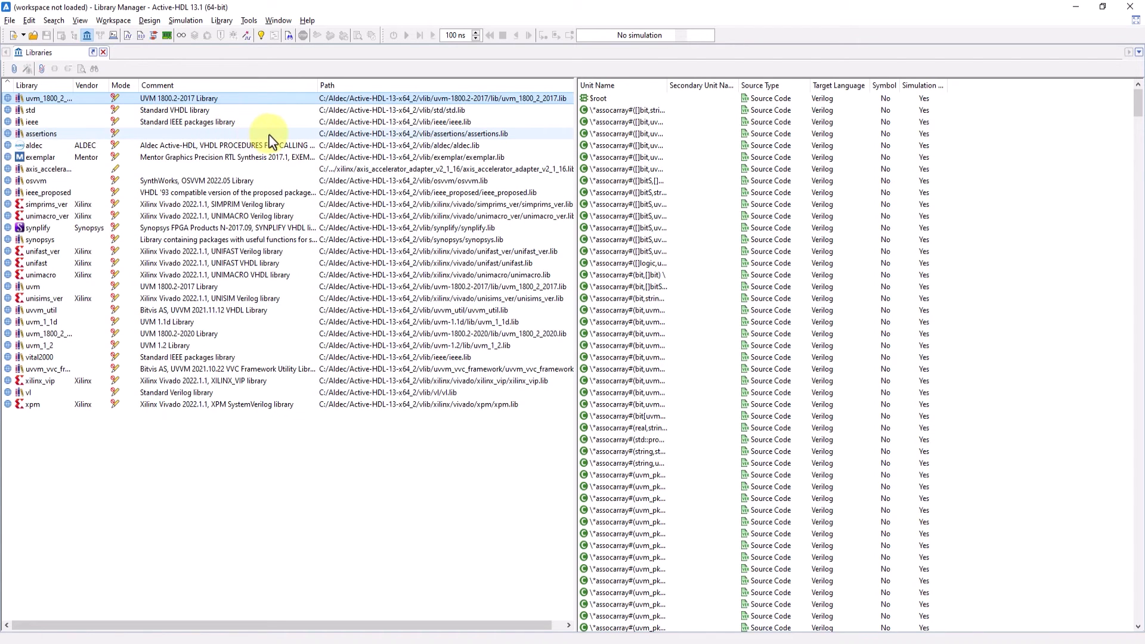
# Attach secureip.lib from vlib/xilinx/secureip and view its units in Library Manager.
pyautogui.click(222, 20)
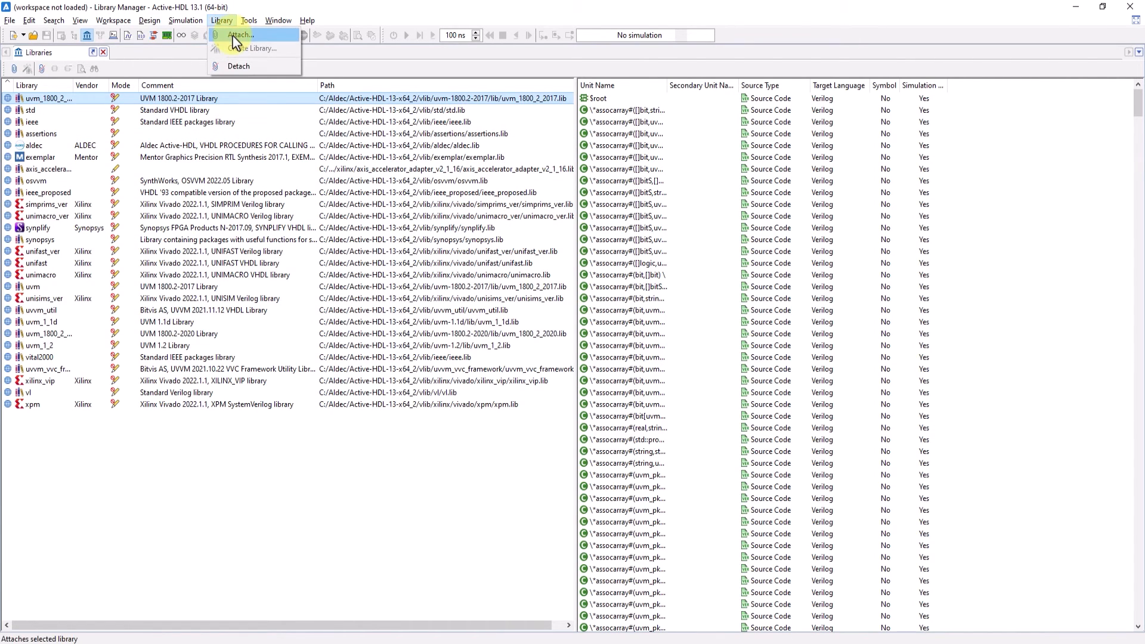
pyautogui.click(242, 34)
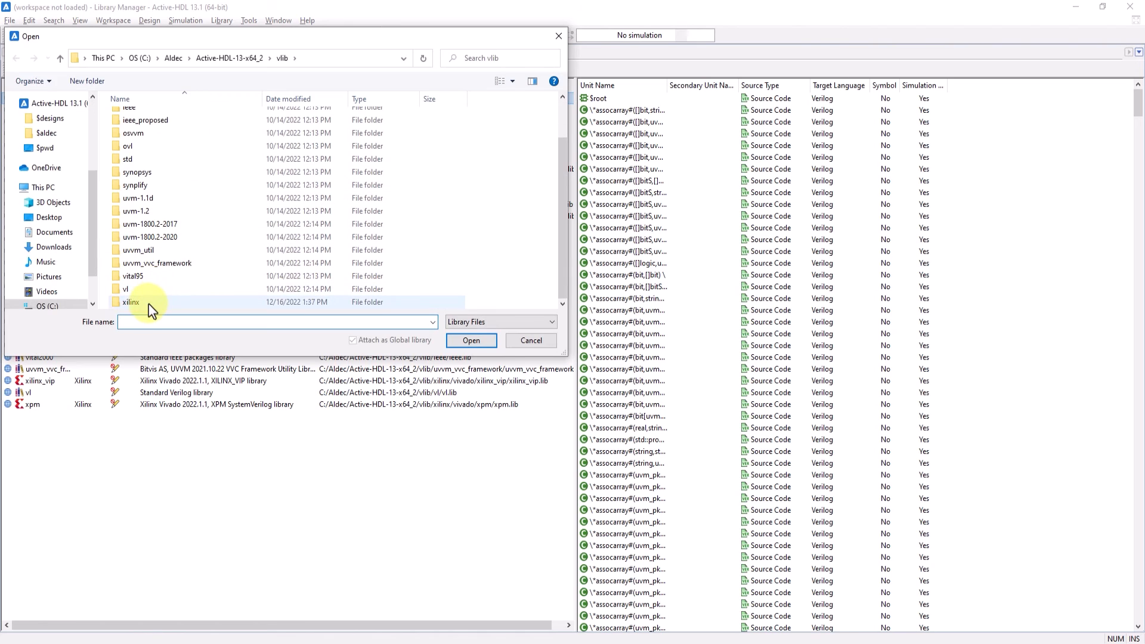
pyautogui.doubleClick(130, 302)
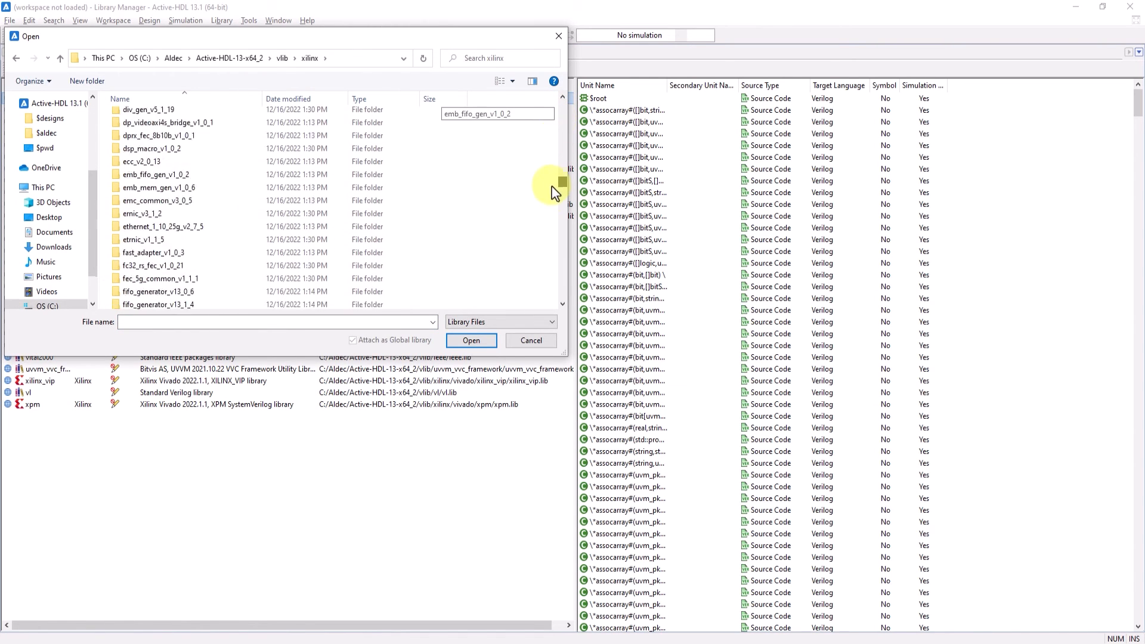
pyautogui.scroll(-3)
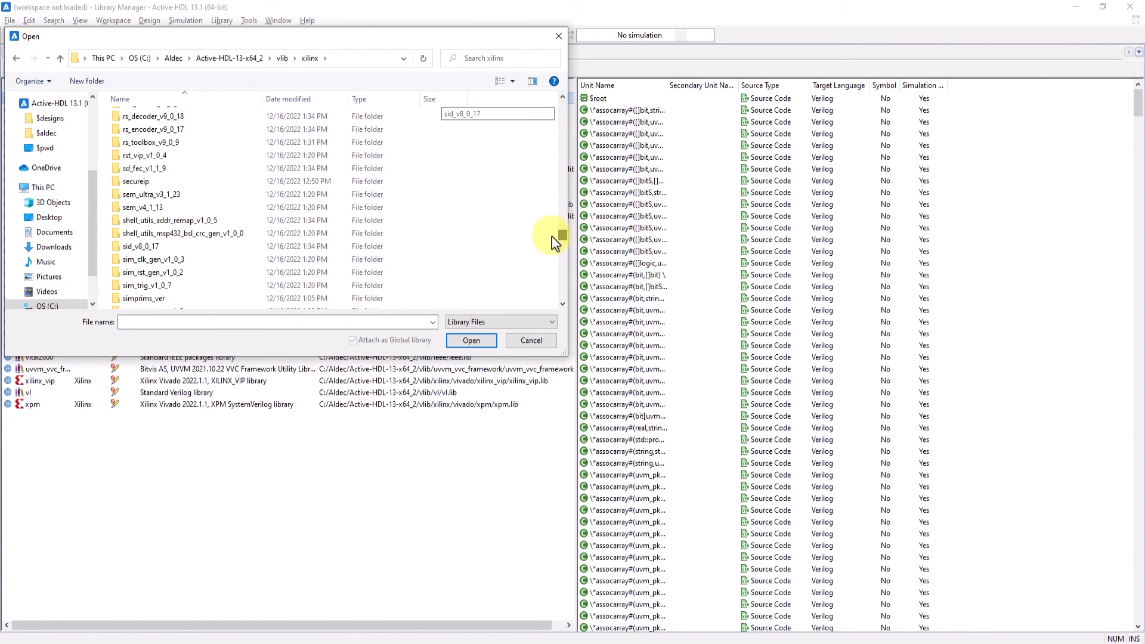
pyautogui.doubleClick(136, 181)
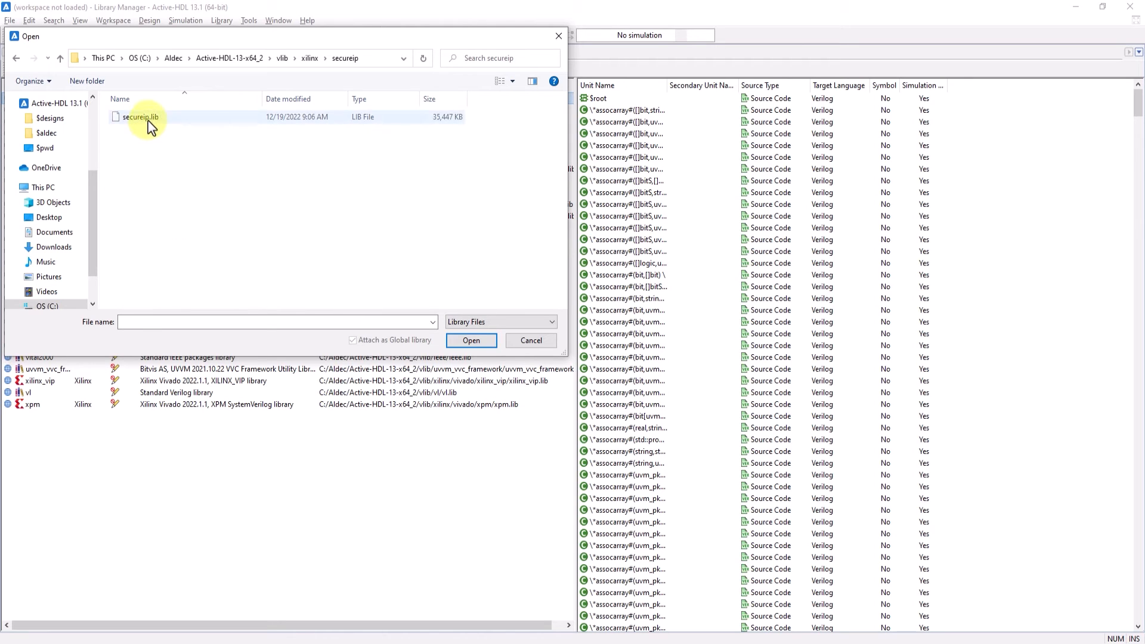
pyautogui.click(138, 117)
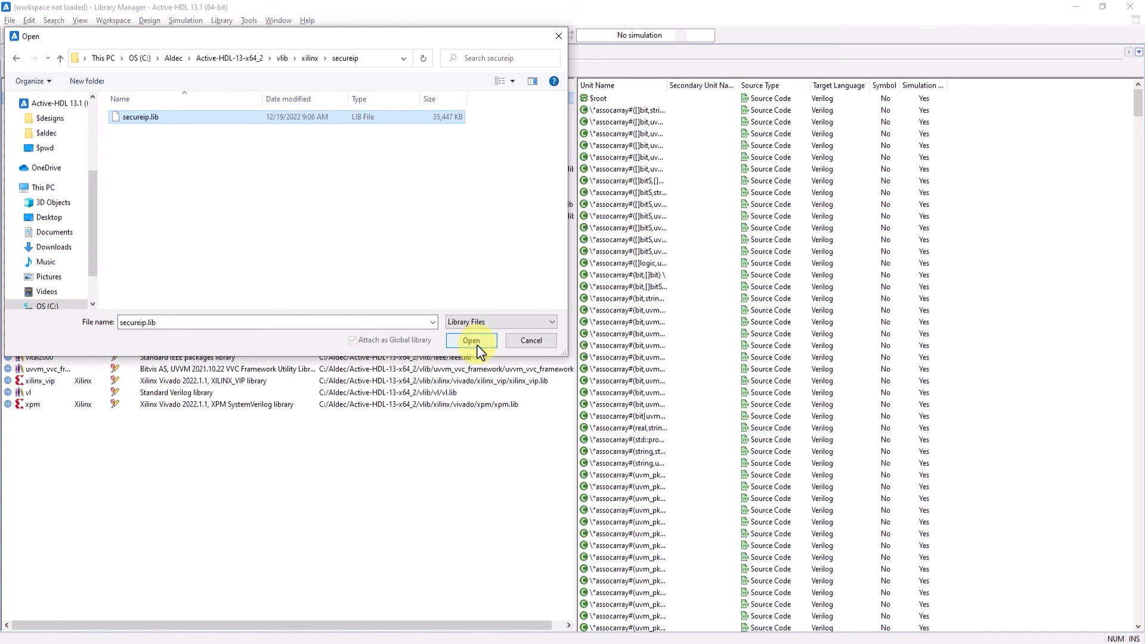
pyautogui.click(471, 341)
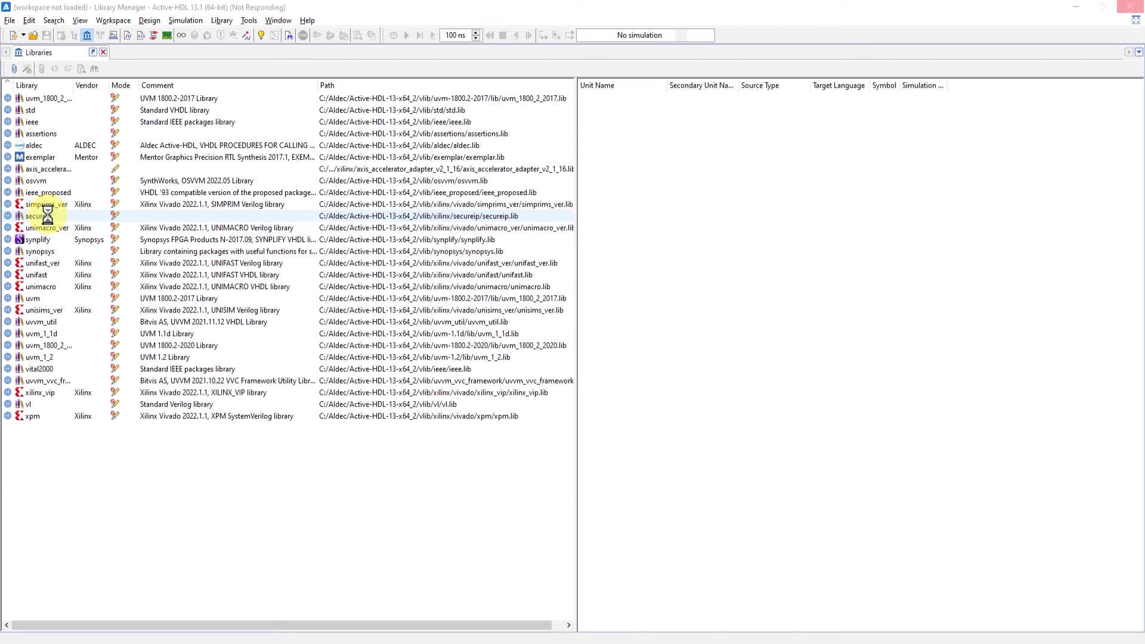
pyautogui.click(35, 216)
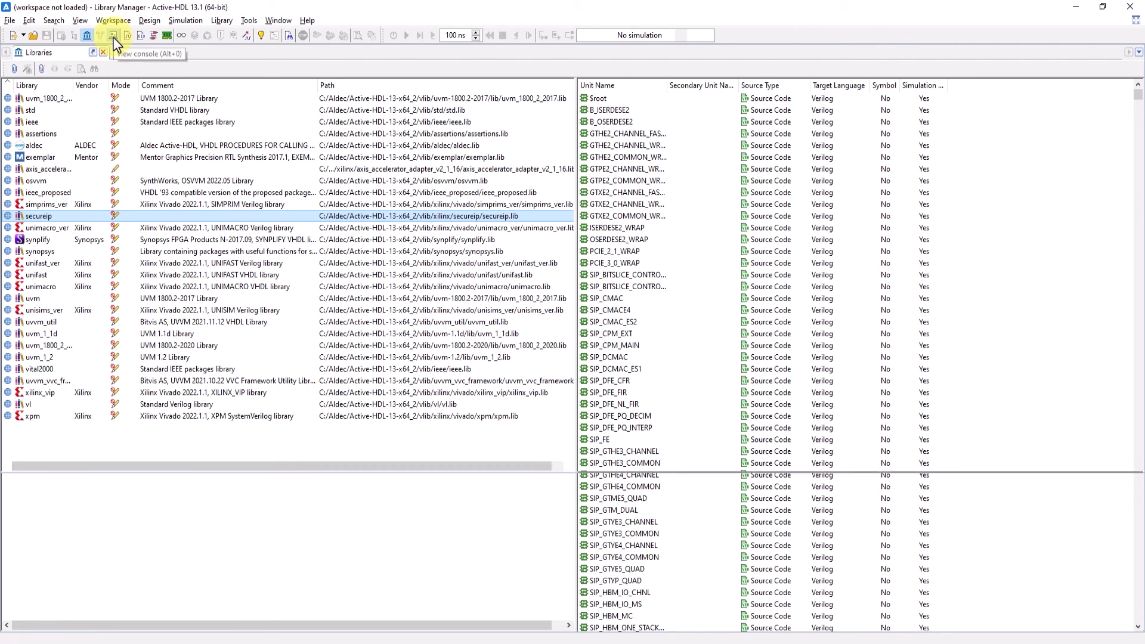
# Map unisim.lib globally via the console's amap -global command and show its units.
pyautogui.click(105, 37)
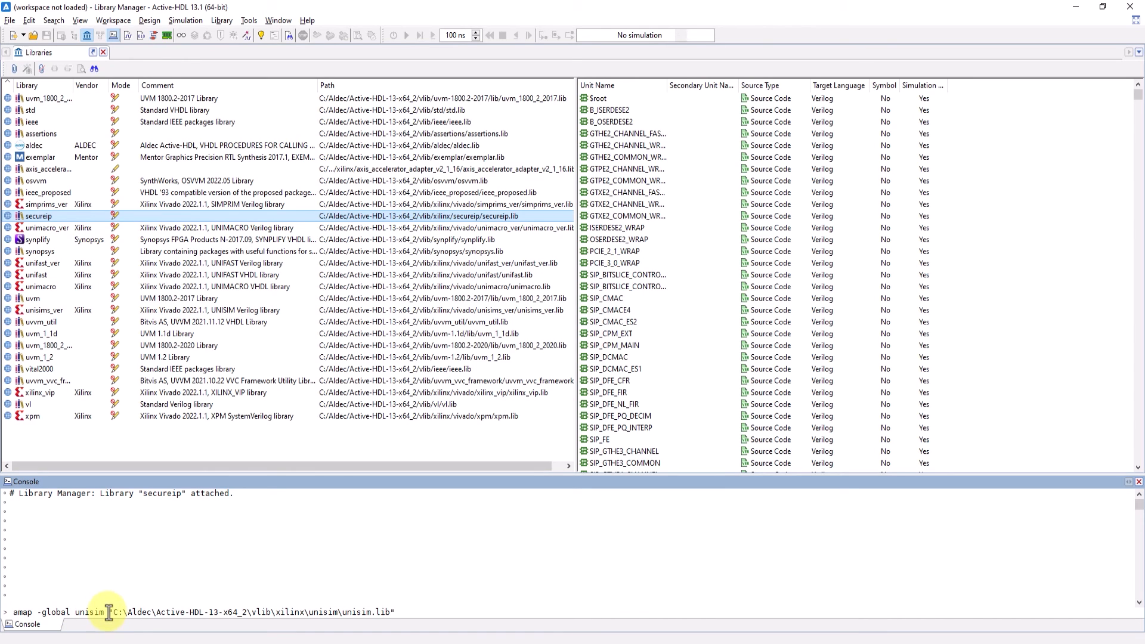
pyautogui.moveTo(109, 612); pyautogui.dragTo(399, 612)
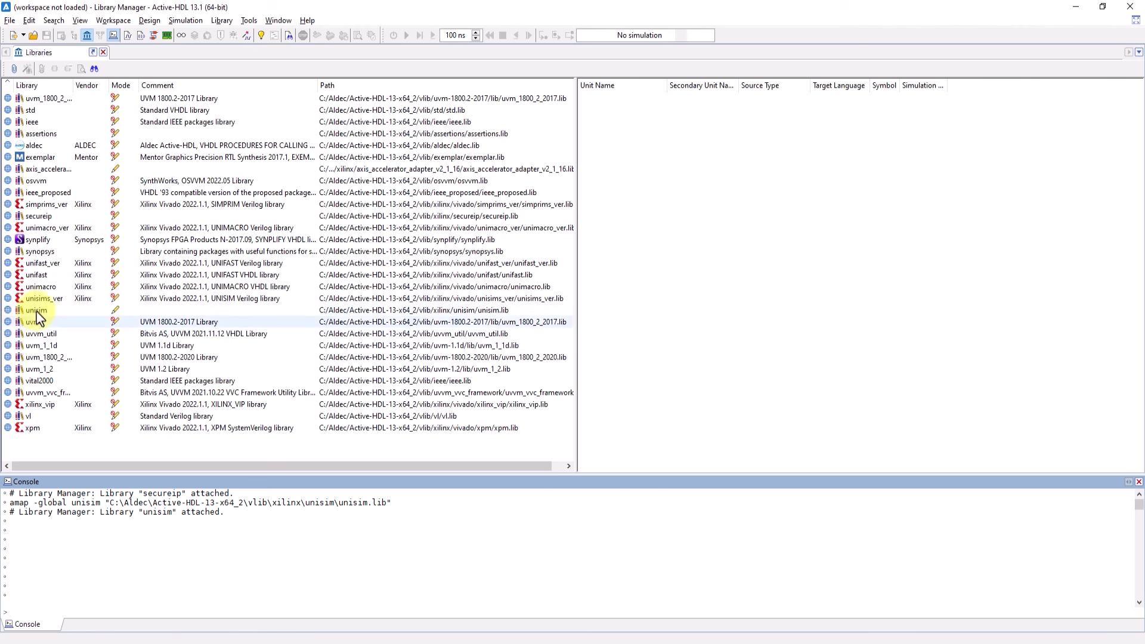
pyautogui.click(30, 310)
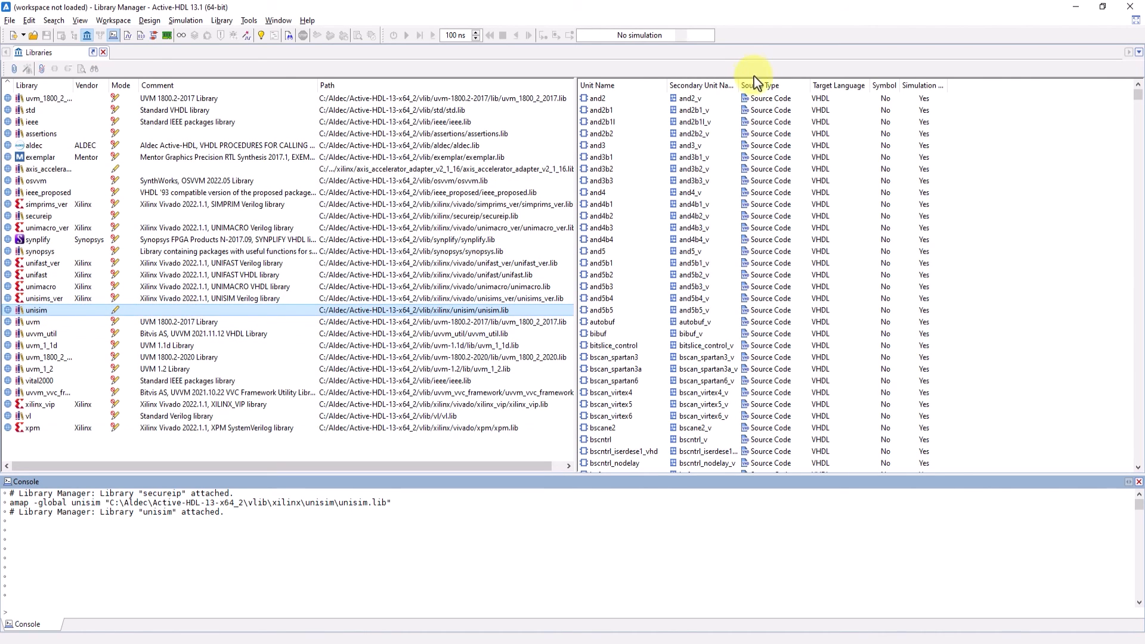
pyautogui.scroll(-3)
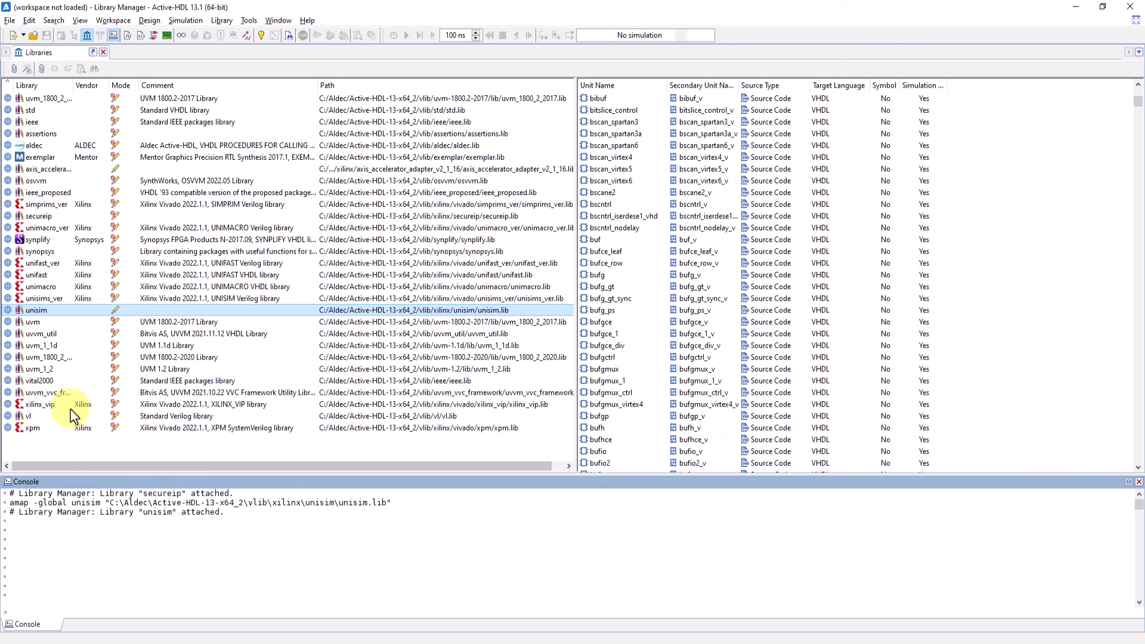
pyautogui.rightClick(36, 310)
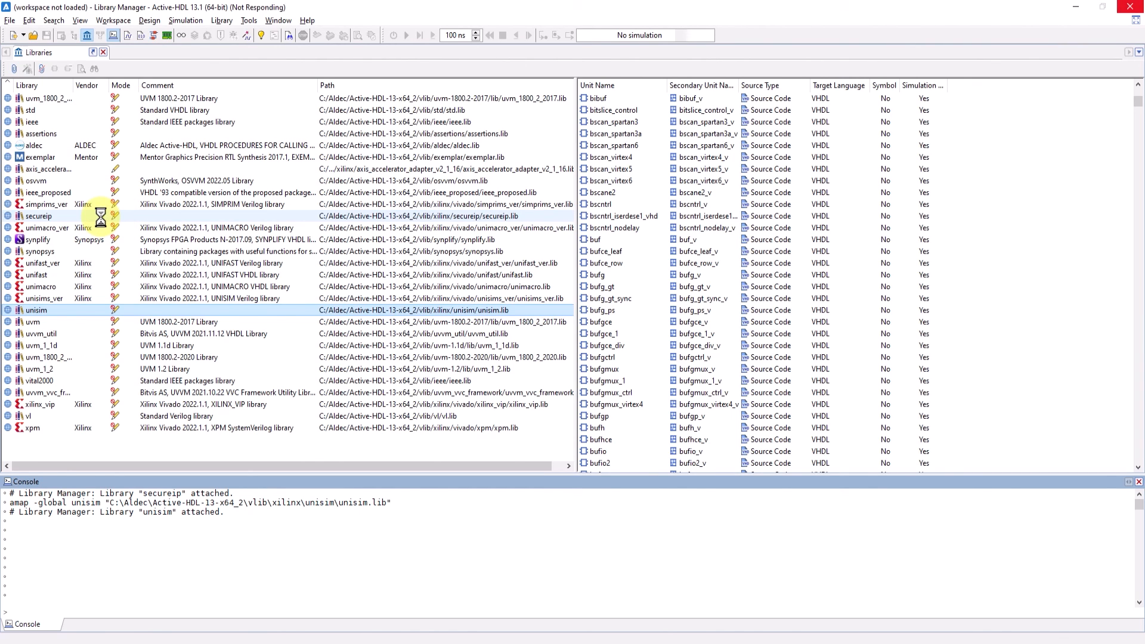
pyautogui.click(40, 214)
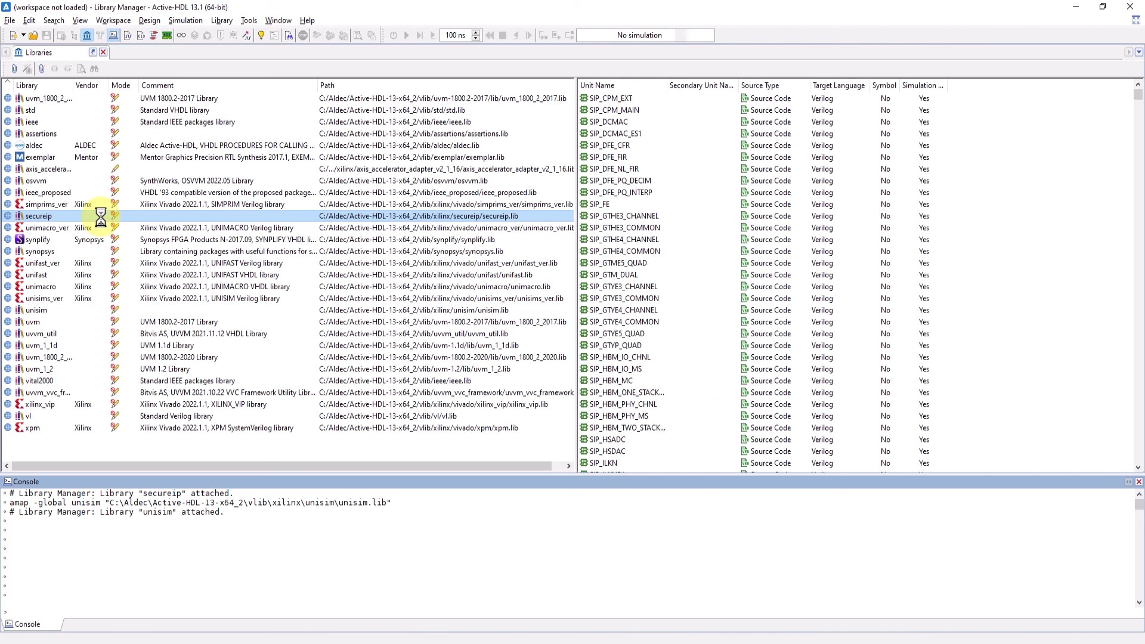